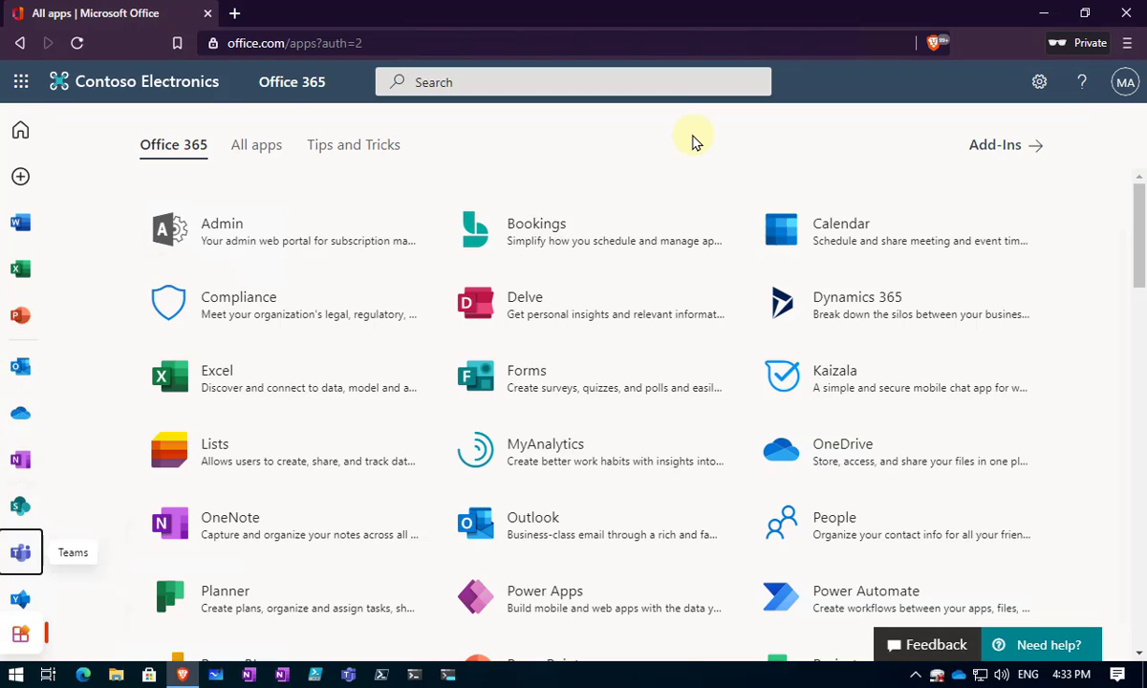
pyautogui.moveTo(21, 506)
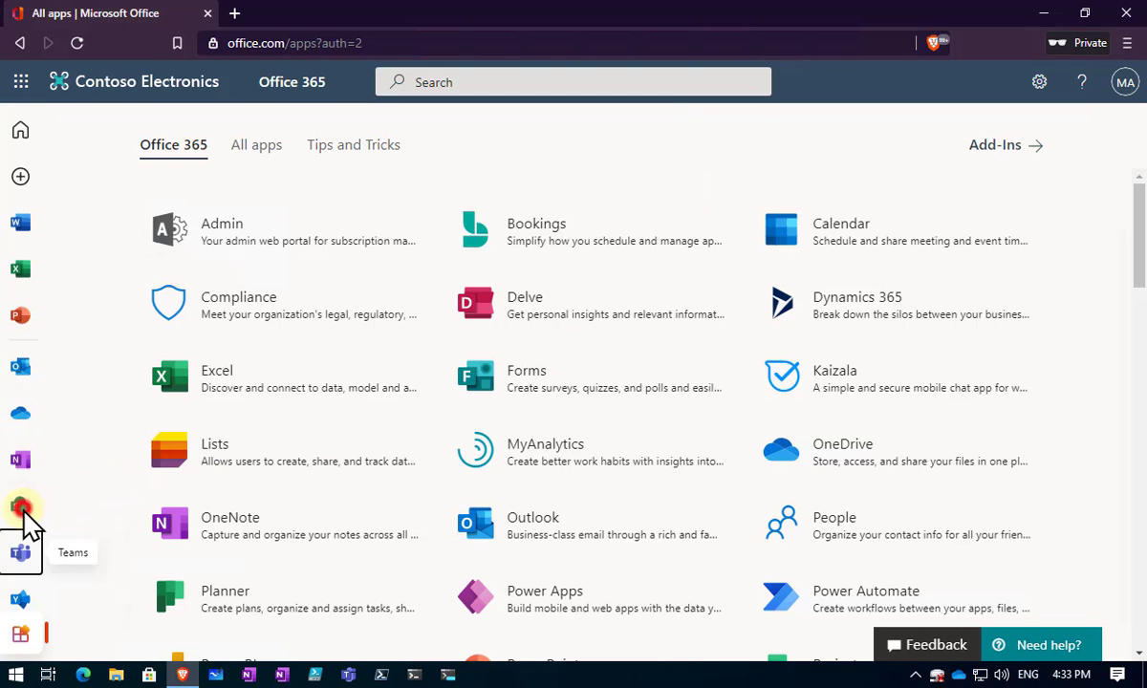
# - Launch SharePoint, reach the Demo site and choose Site information from its settings
pyautogui.click(21, 508)
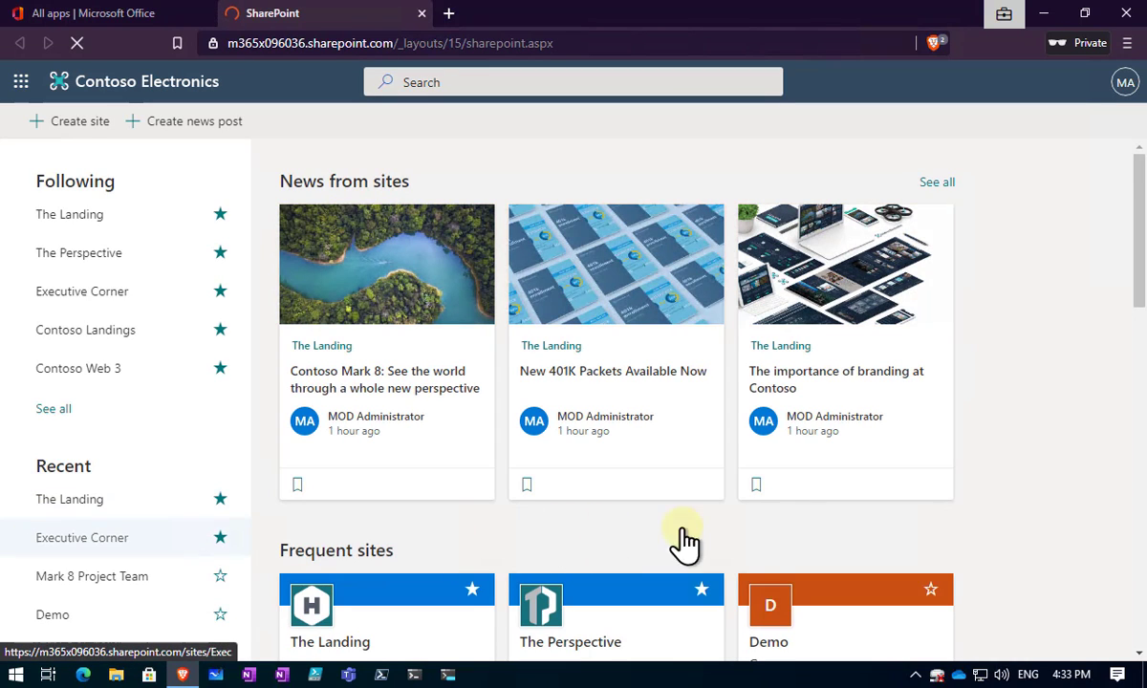
pyautogui.scroll(-3)
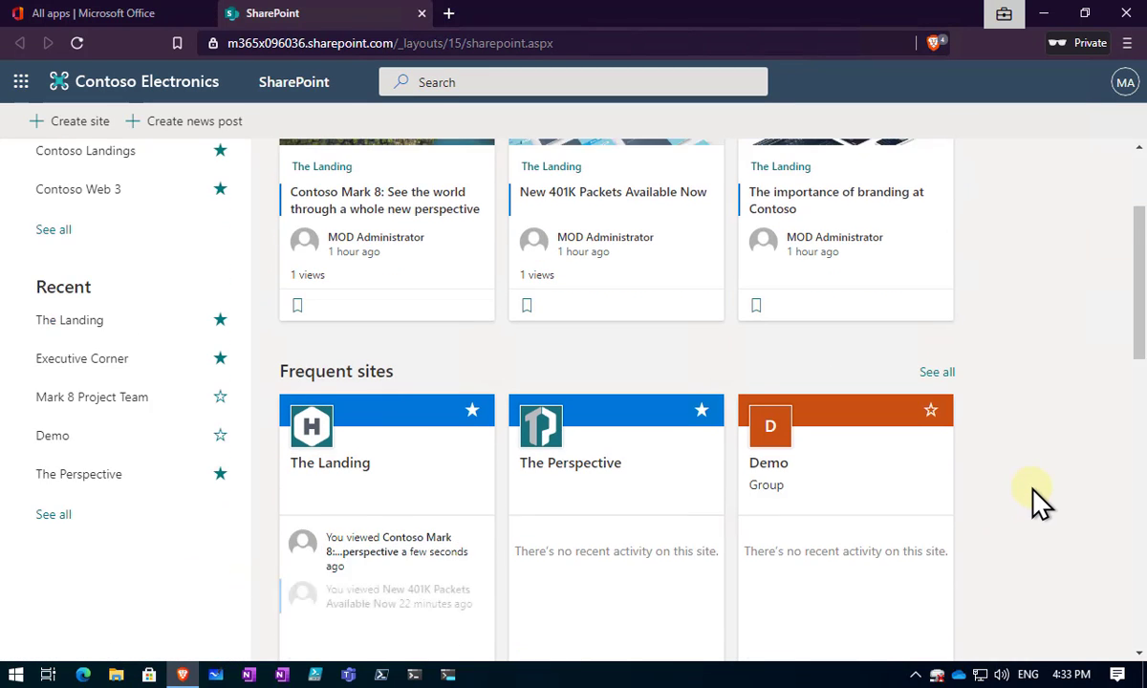
pyautogui.scroll(-3)
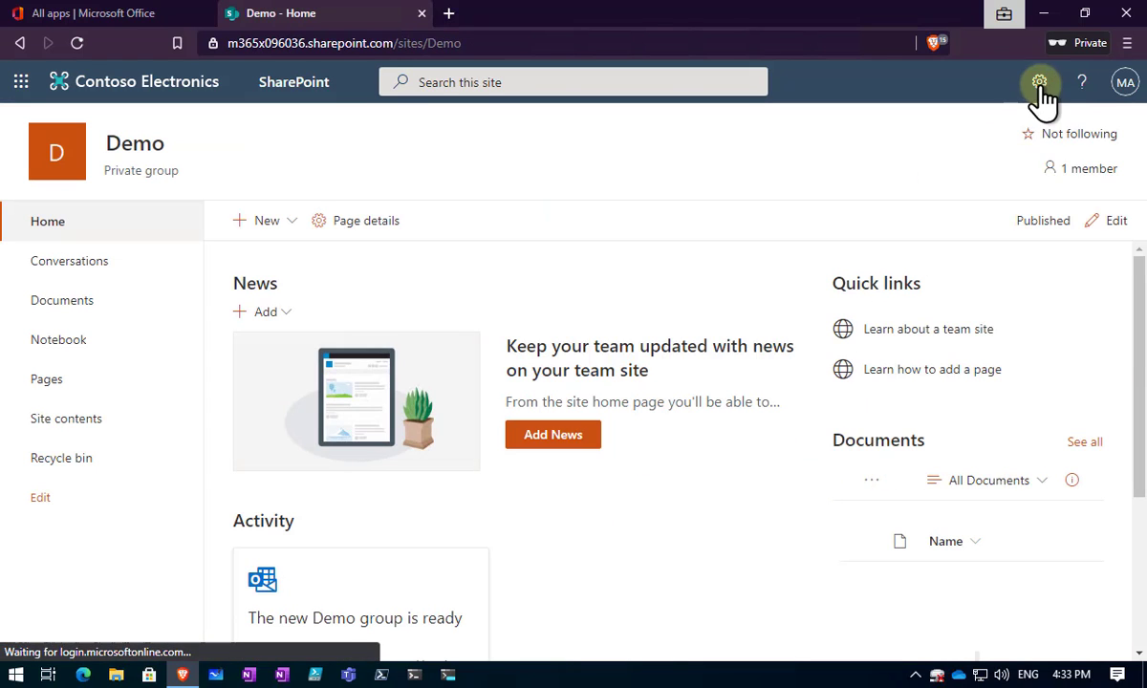
pyautogui.click(1040, 80)
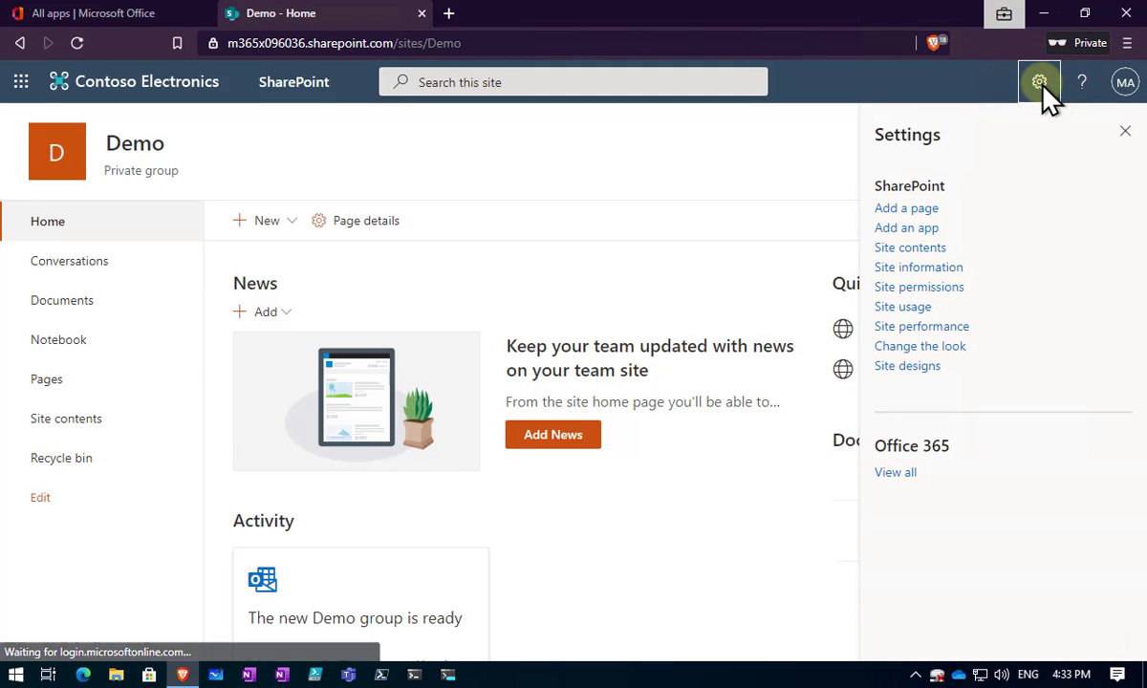
pyautogui.moveTo(917, 286)
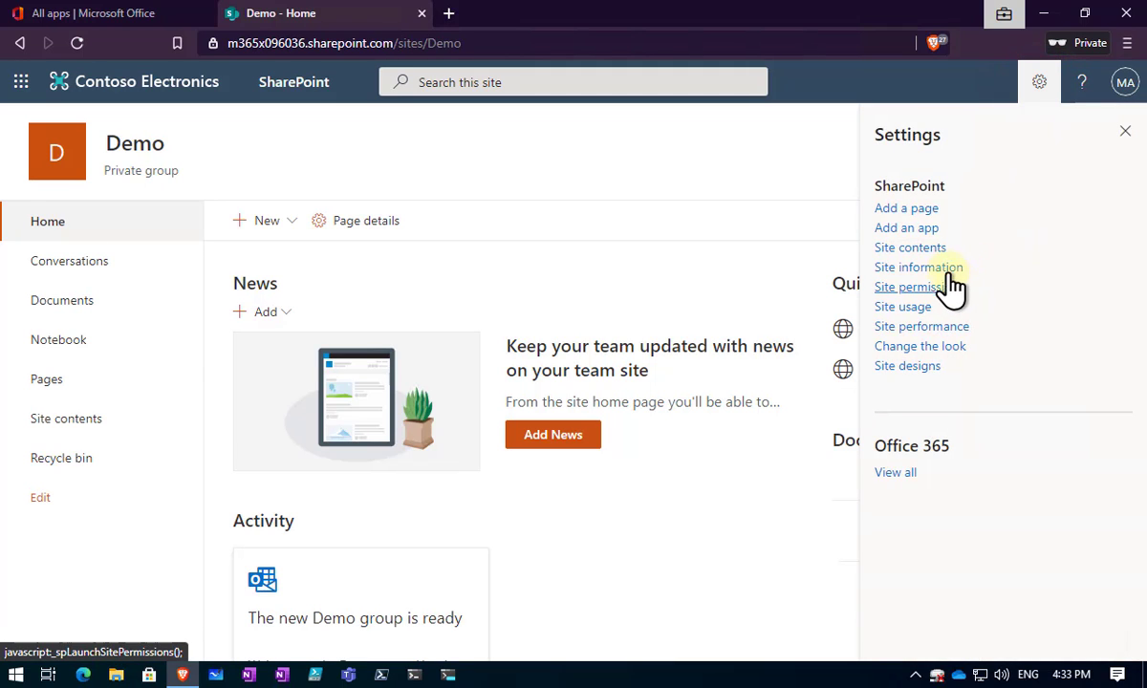
pyautogui.click(919, 267)
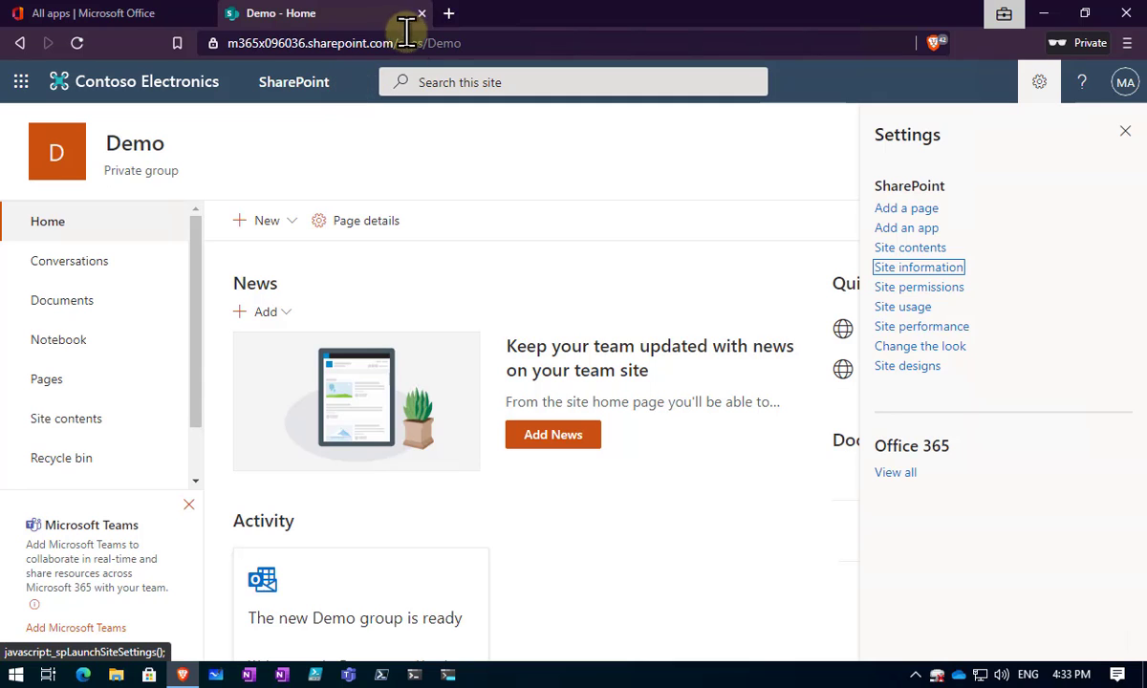
# - Navigate to the SharePoint admin center home page
pyautogui.click(96, 12)
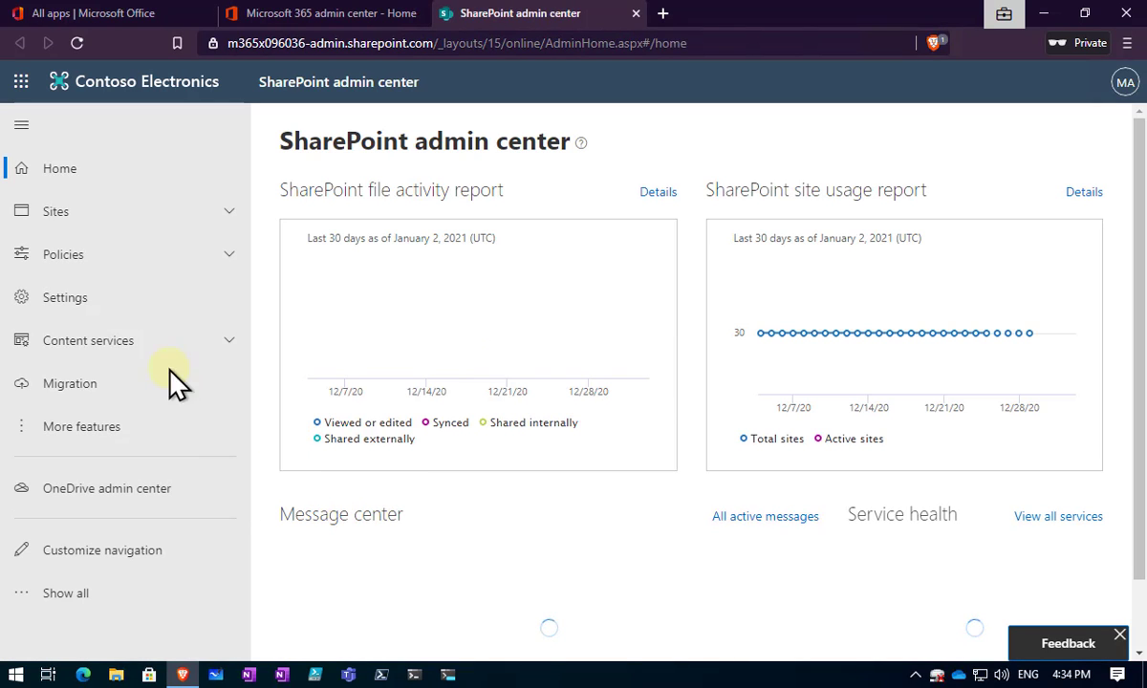
# - Show the Active sites list with Contoso Web 1, 2 and 3
pyautogui.click(56, 210)
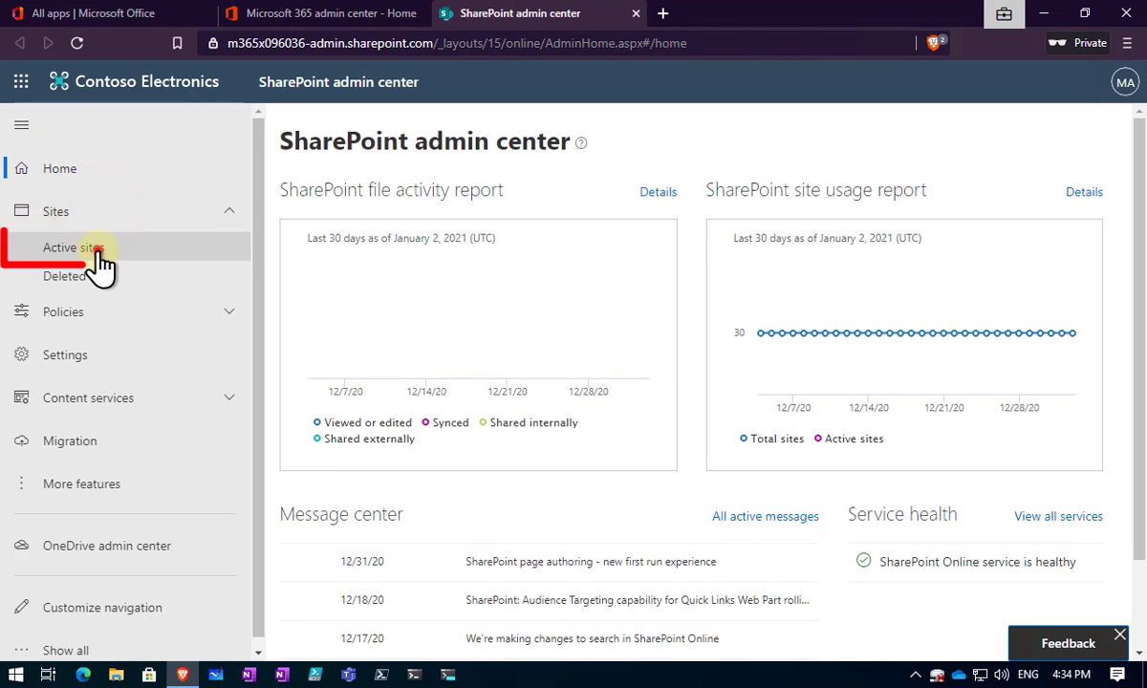
pyautogui.click(73, 248)
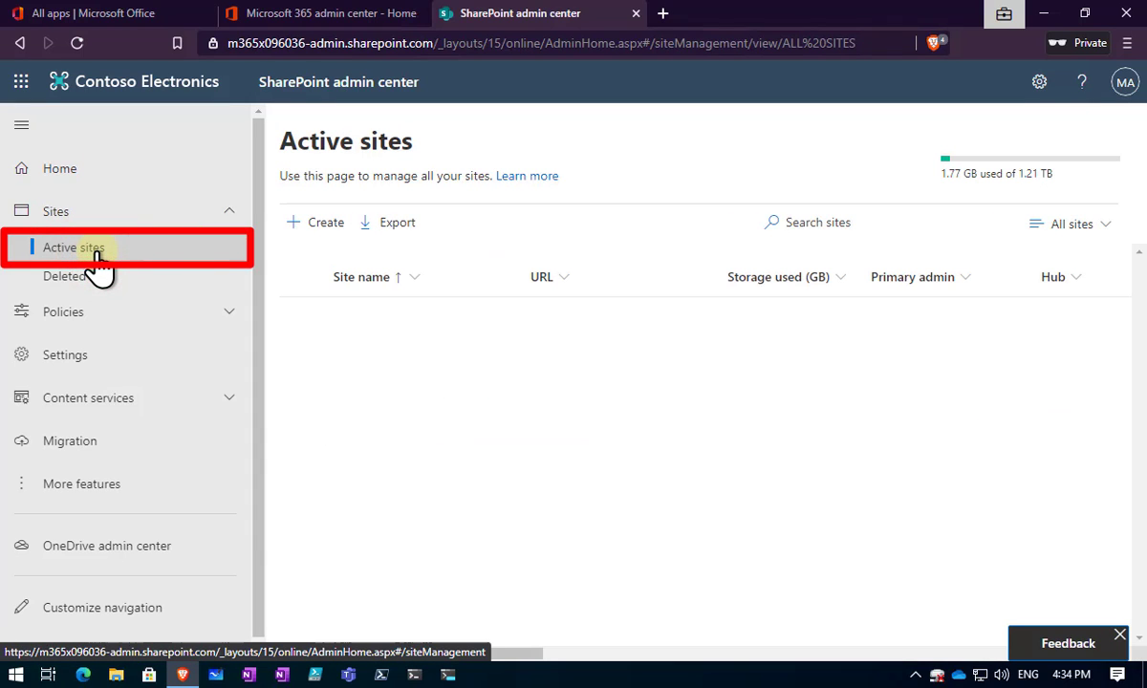
pyautogui.click(72, 247)
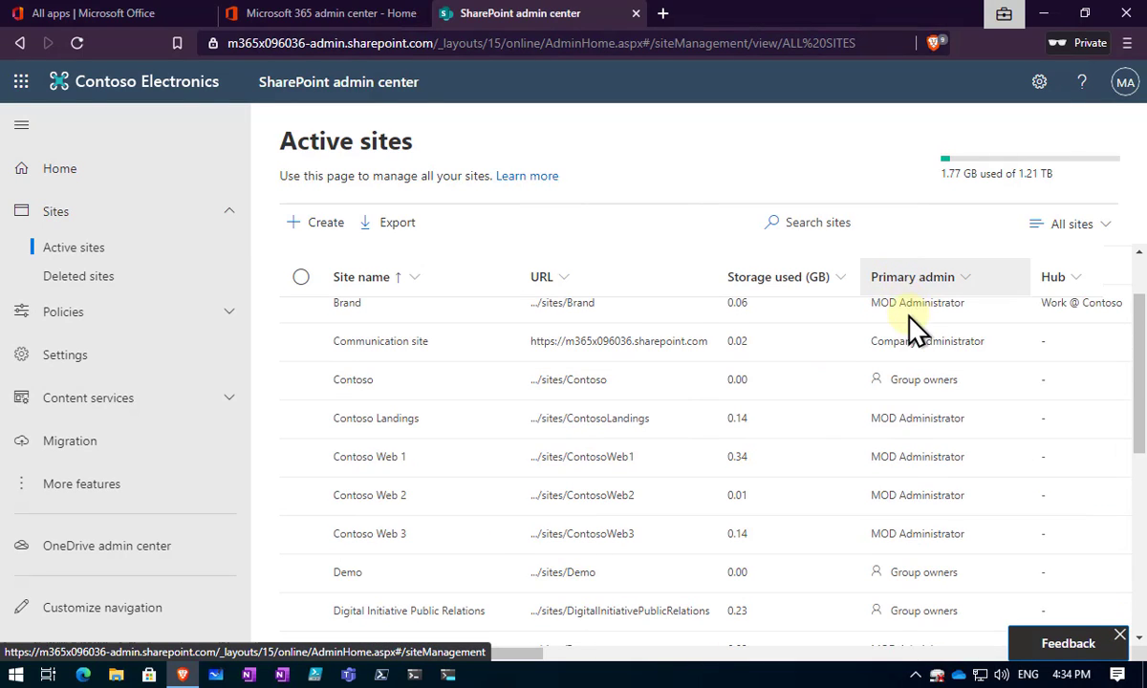
pyautogui.click(918, 302)
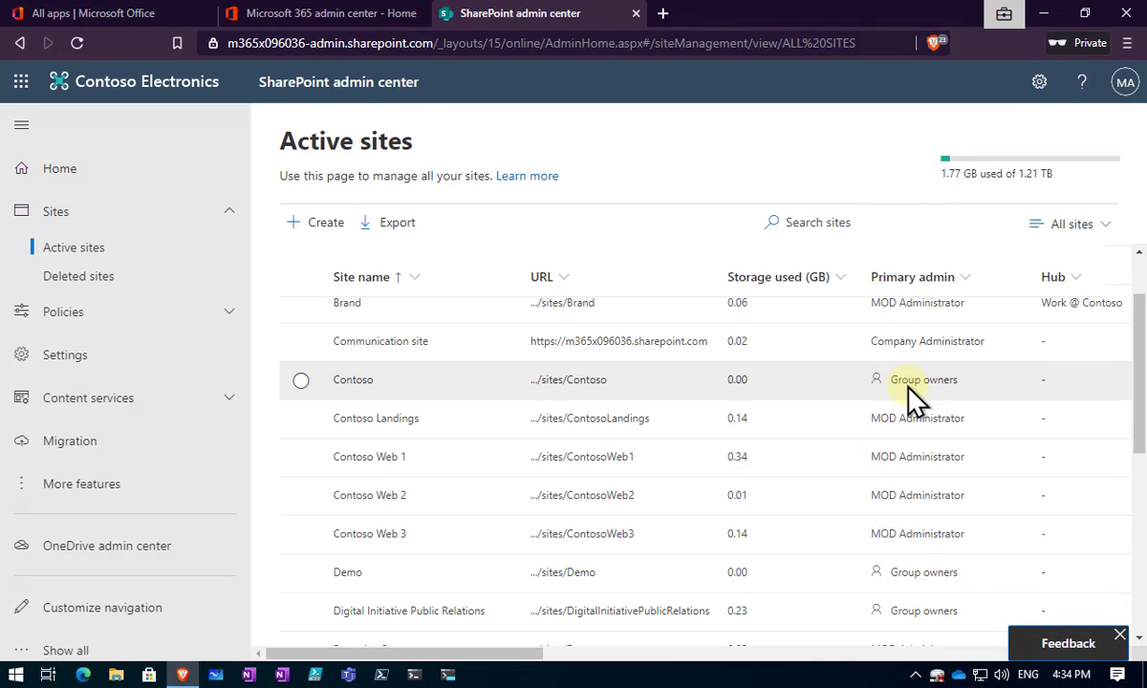
pyautogui.moveTo(921, 405)
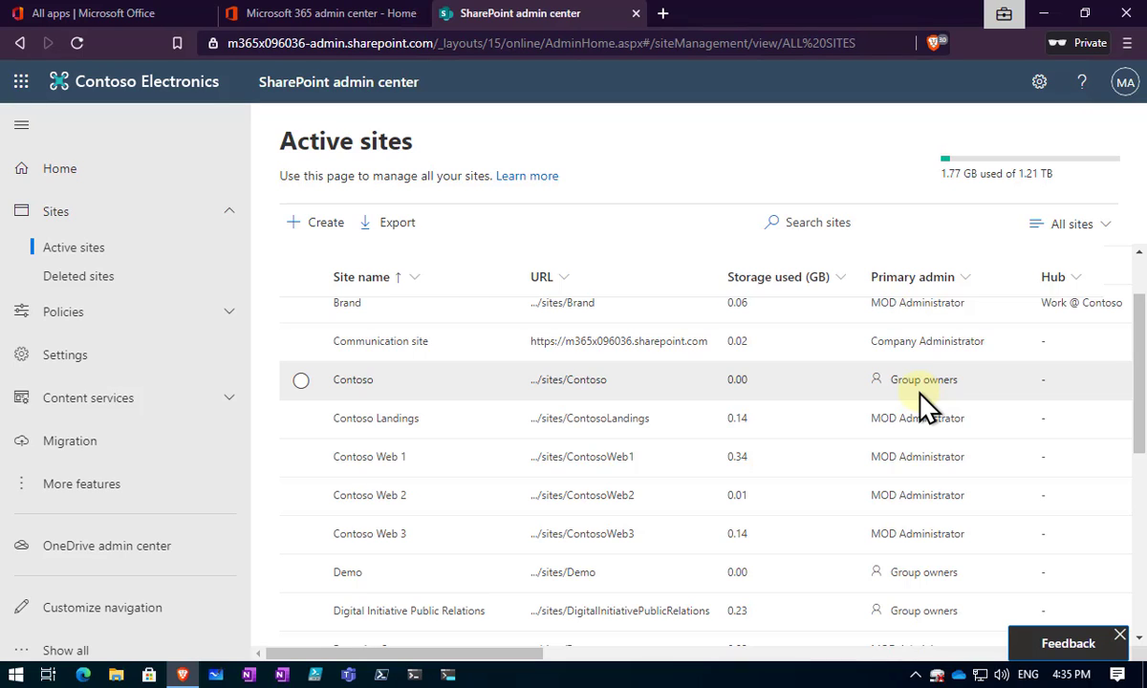
pyautogui.moveTo(889, 449)
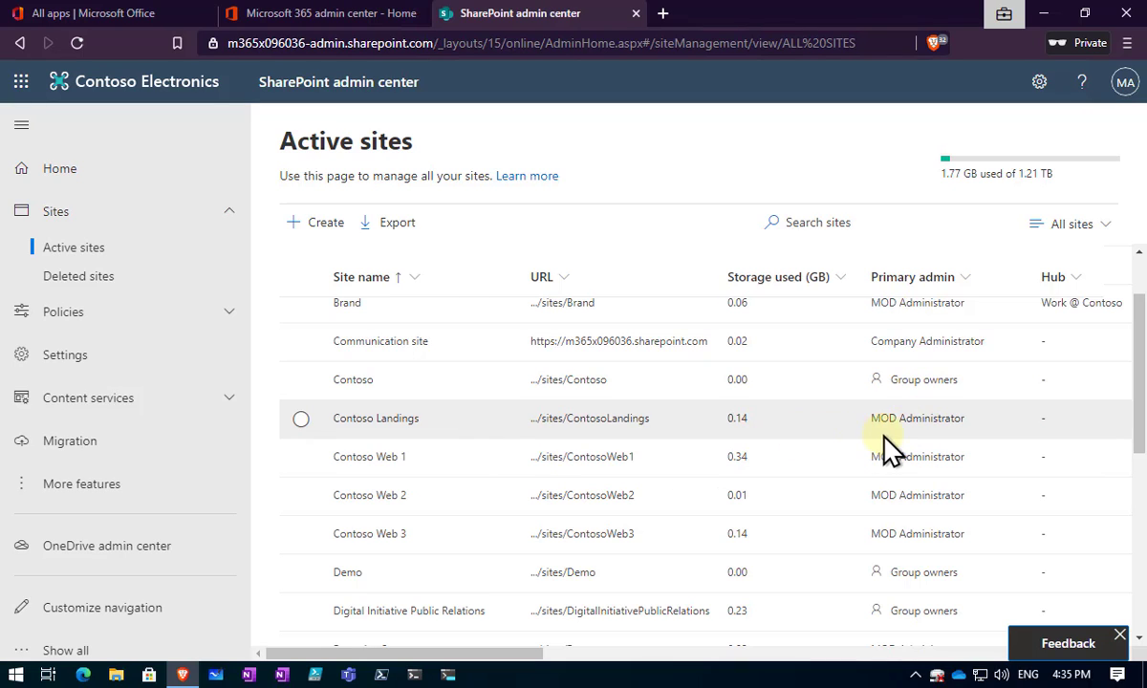
pyautogui.moveTo(825, 430)
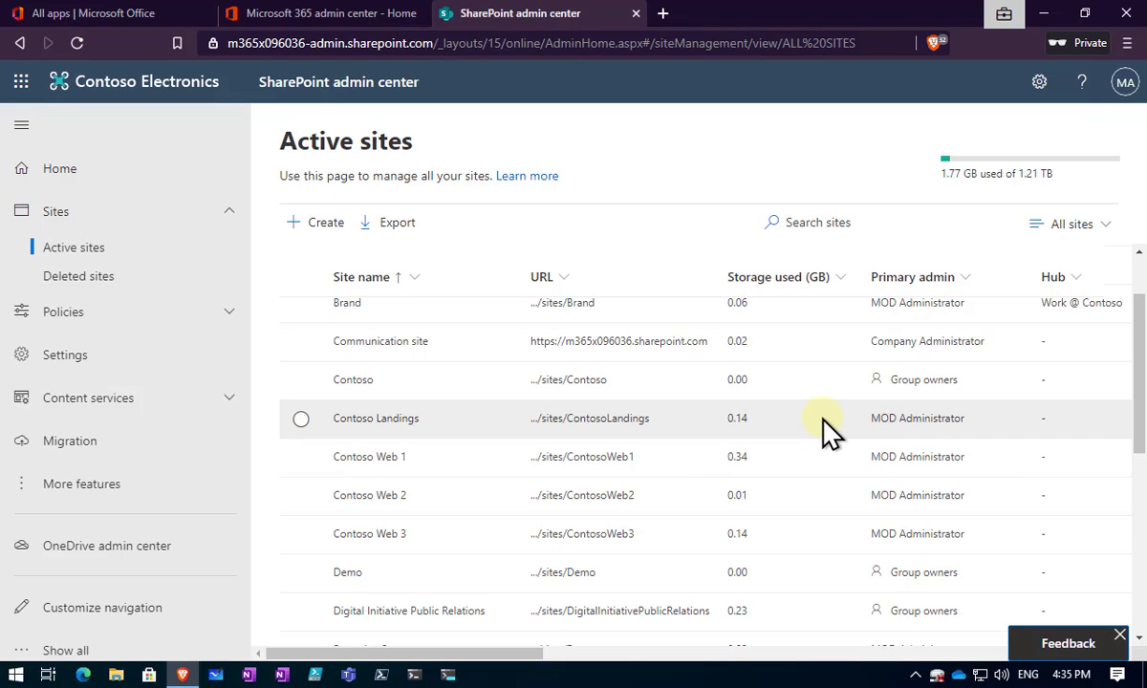
pyautogui.moveTo(830, 543)
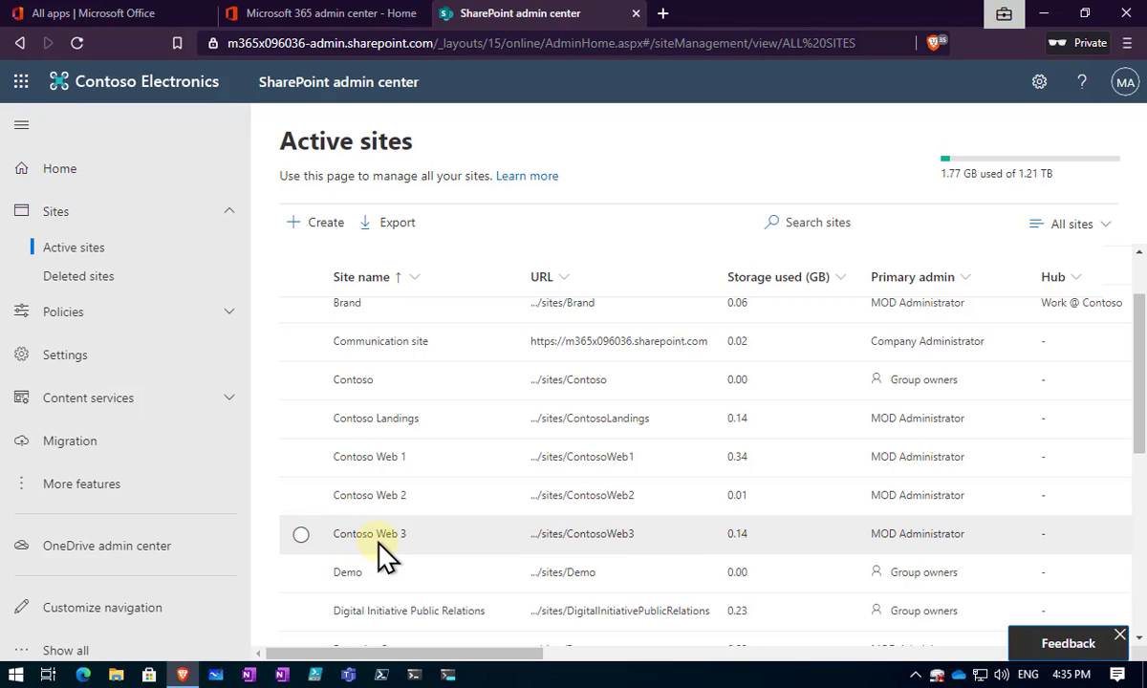
pyautogui.moveTo(580, 533)
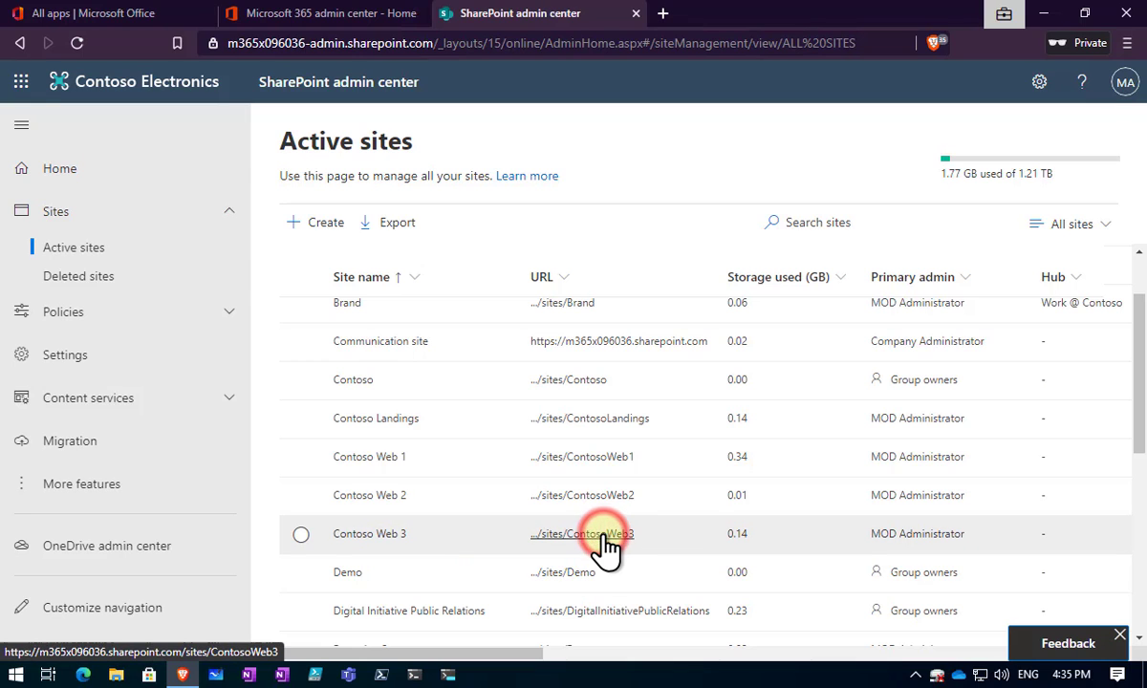
# - Go to the Contoso Web 3 site and bring up its site information panel
pyautogui.click(581, 533)
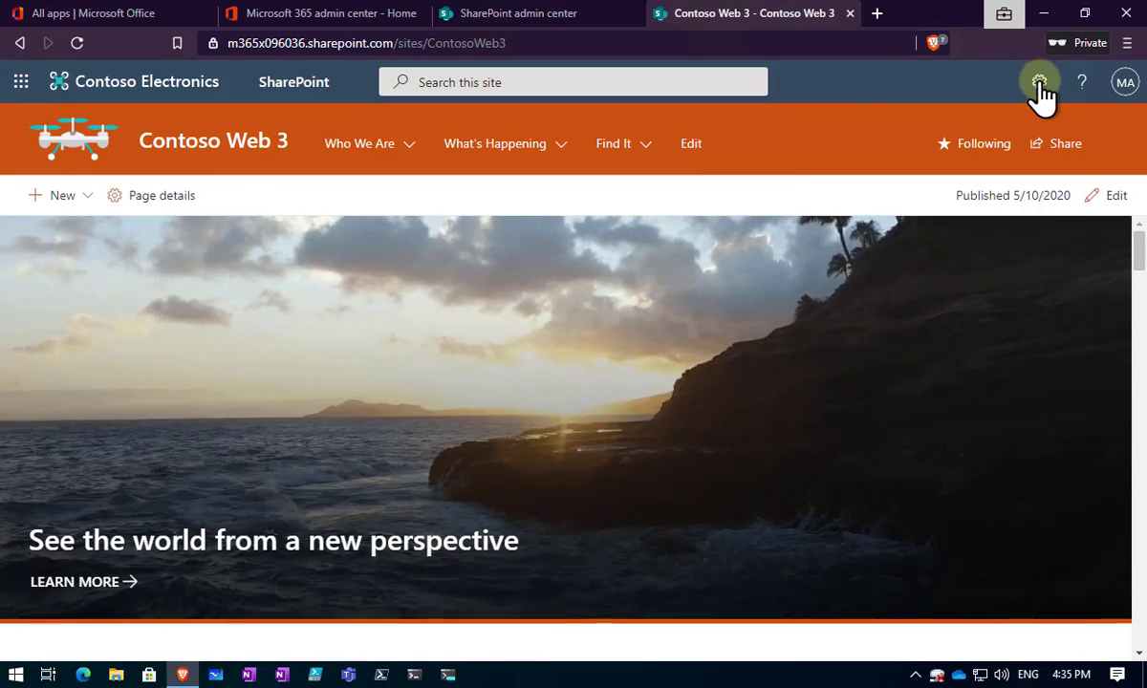
pyautogui.click(1039, 80)
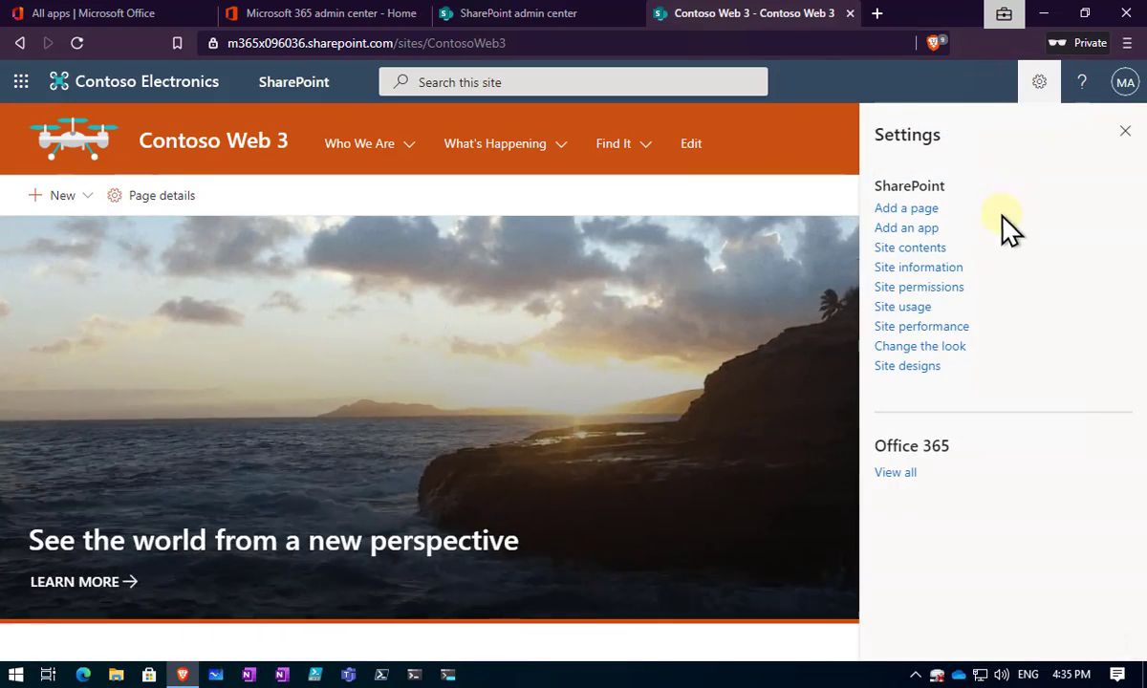
pyautogui.click(917, 267)
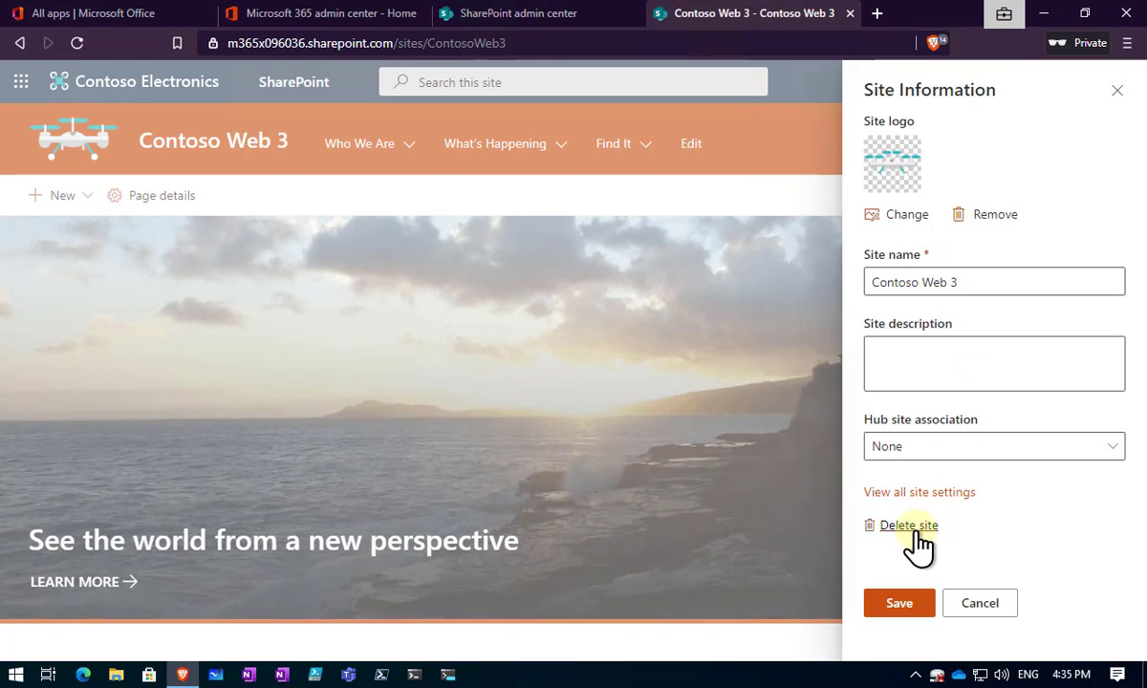
# - Delete the Contoso Web 3 site, confirming its content may be removed
pyautogui.click(908, 523)
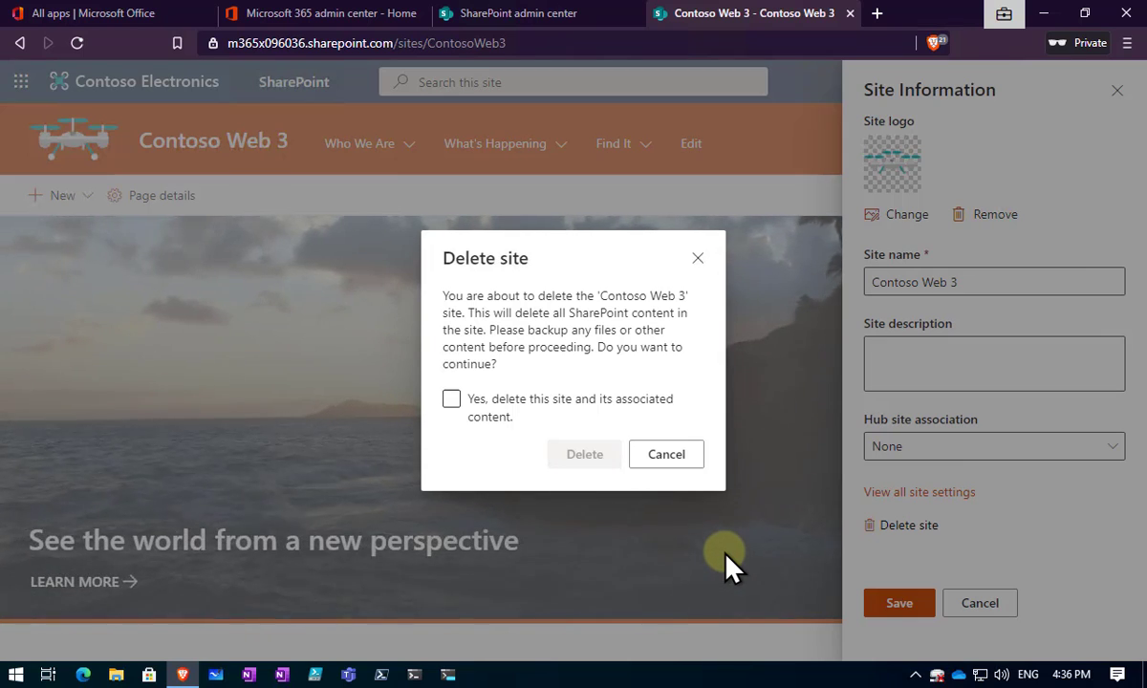
pyautogui.click(451, 400)
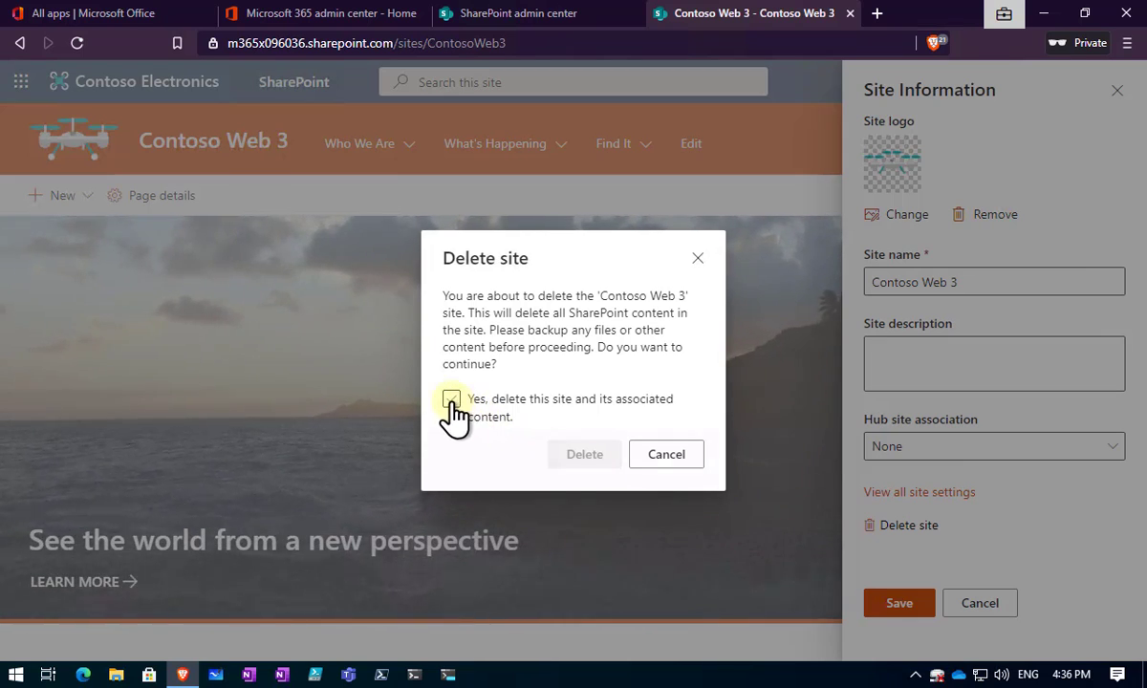
pyautogui.click(451, 400)
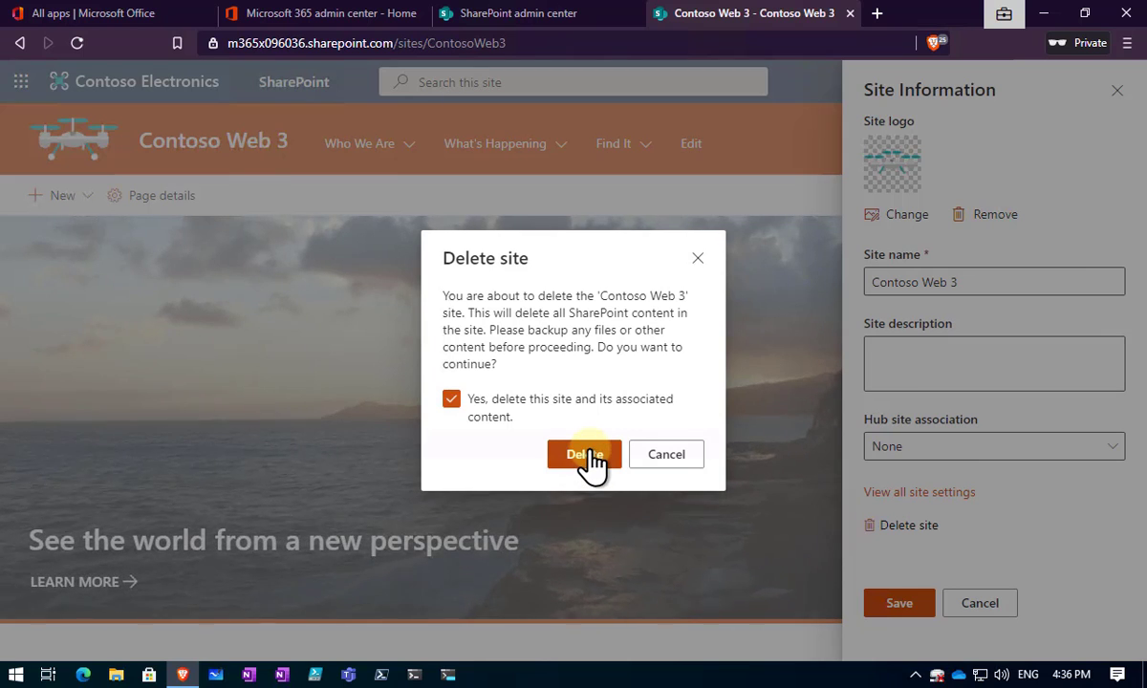
pyautogui.click(585, 455)
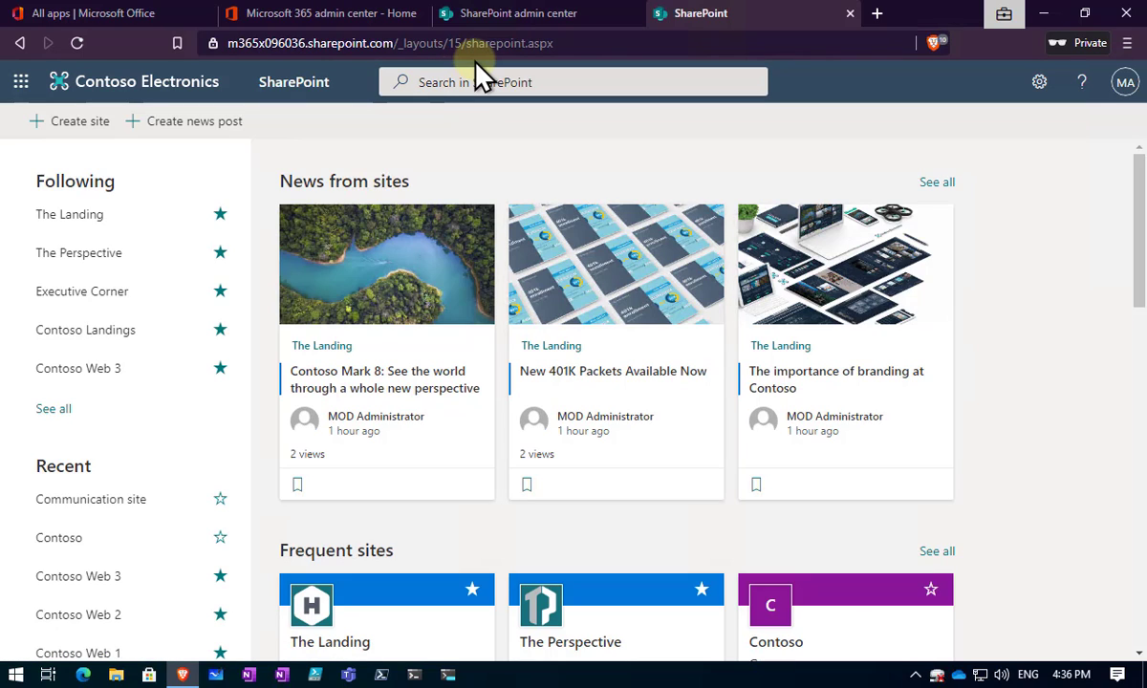
# - Return to the admin center and refresh the Active sites list
pyautogui.click(516, 13)
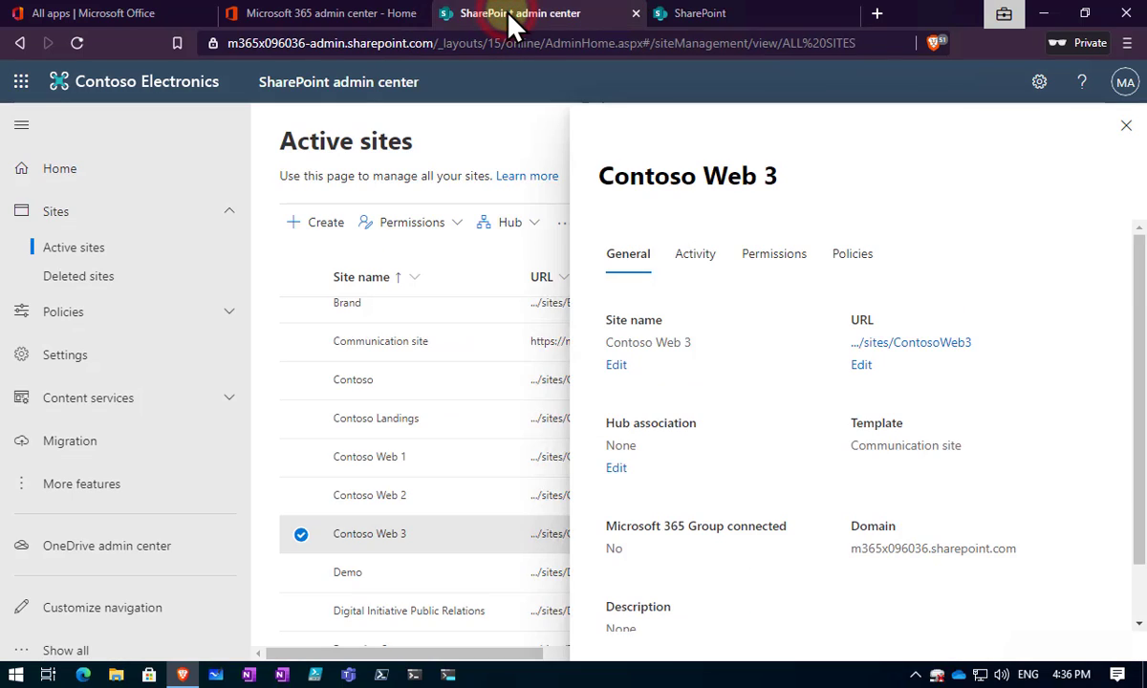
pyautogui.click(1126, 126)
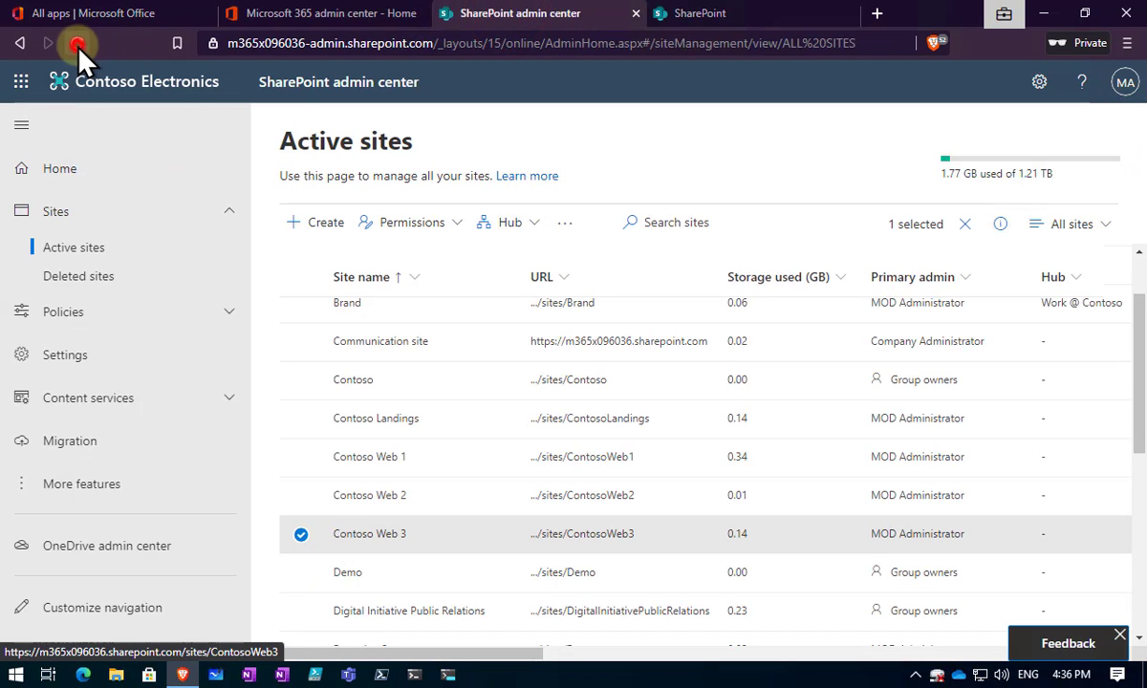
pyautogui.click(76, 42)
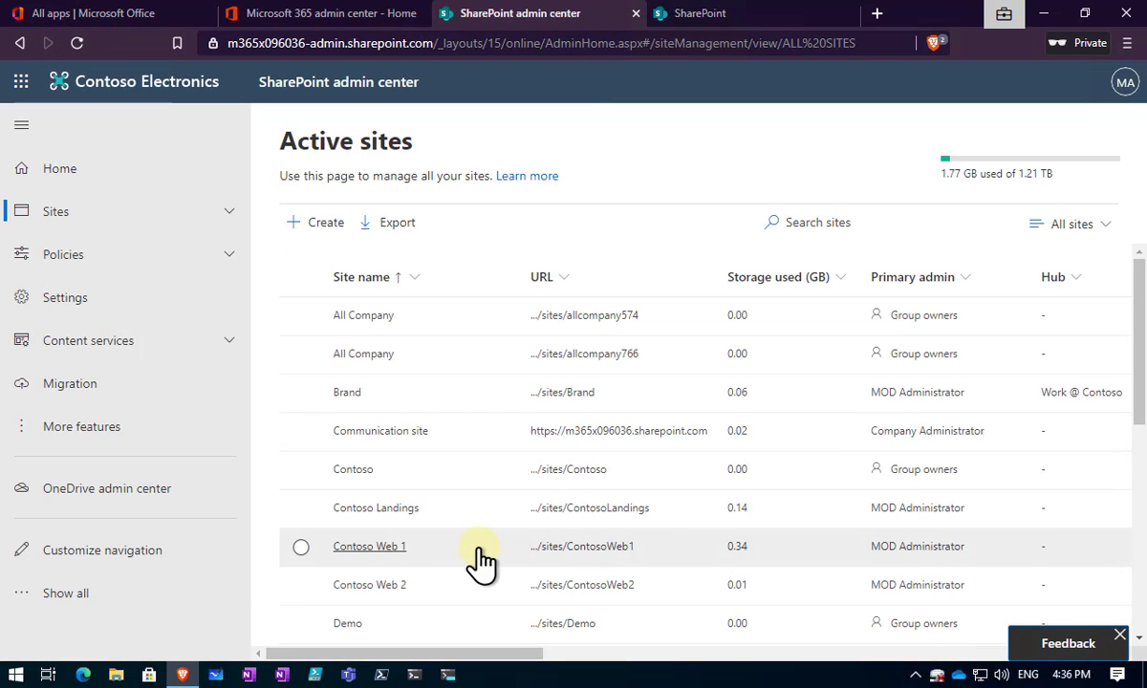
pyautogui.scroll(-3)
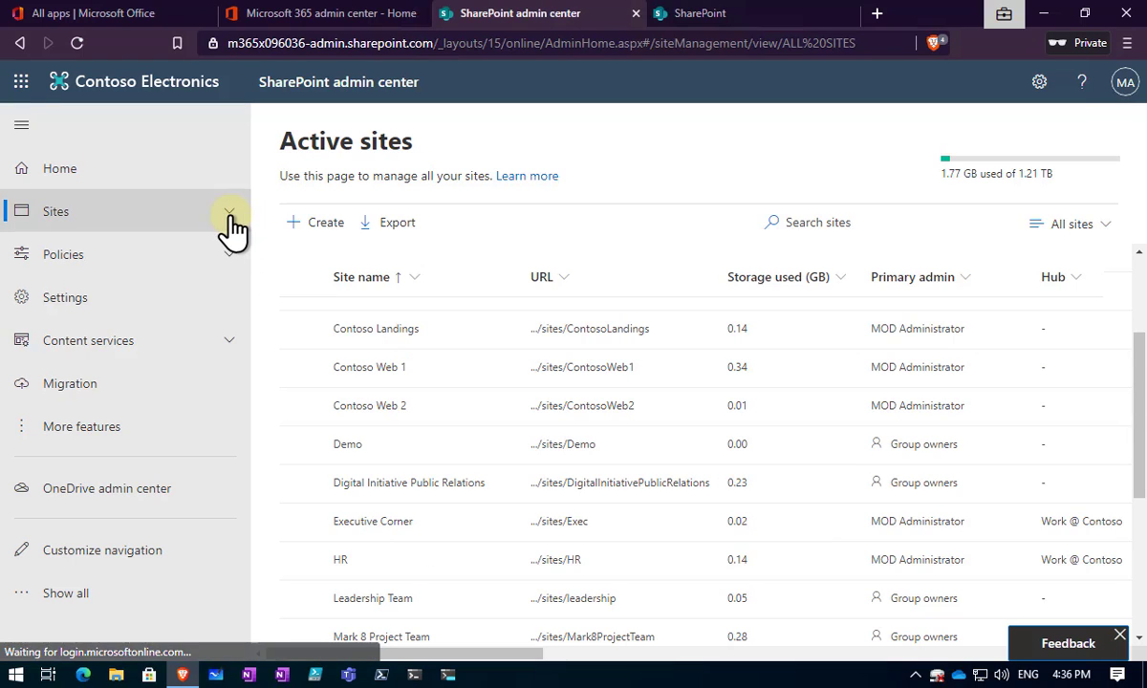
# - Check Deleted sites for Contoso Web 3, then return to Active sites
pyautogui.click(80, 275)
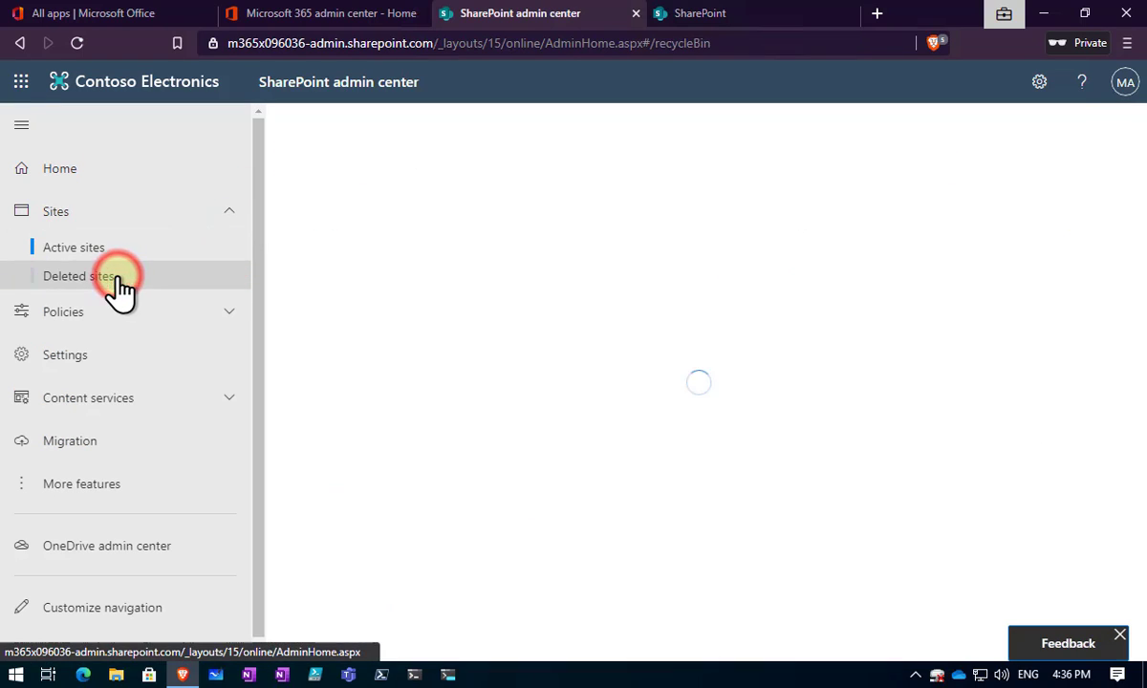
pyautogui.click(79, 275)
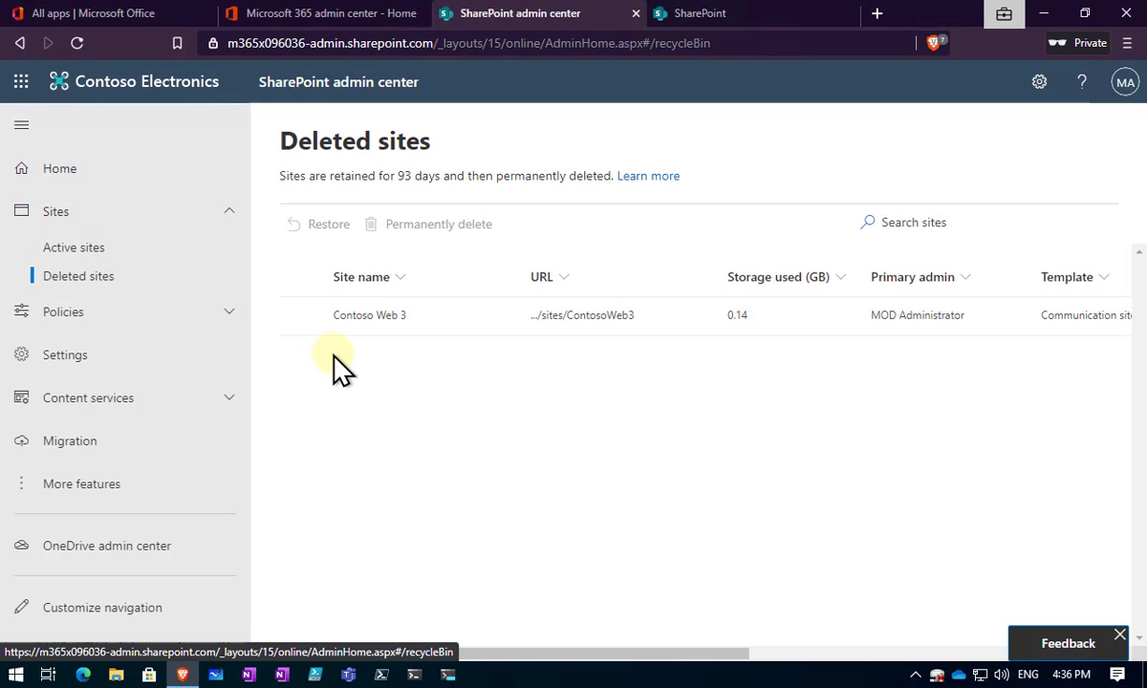
pyautogui.click(72, 246)
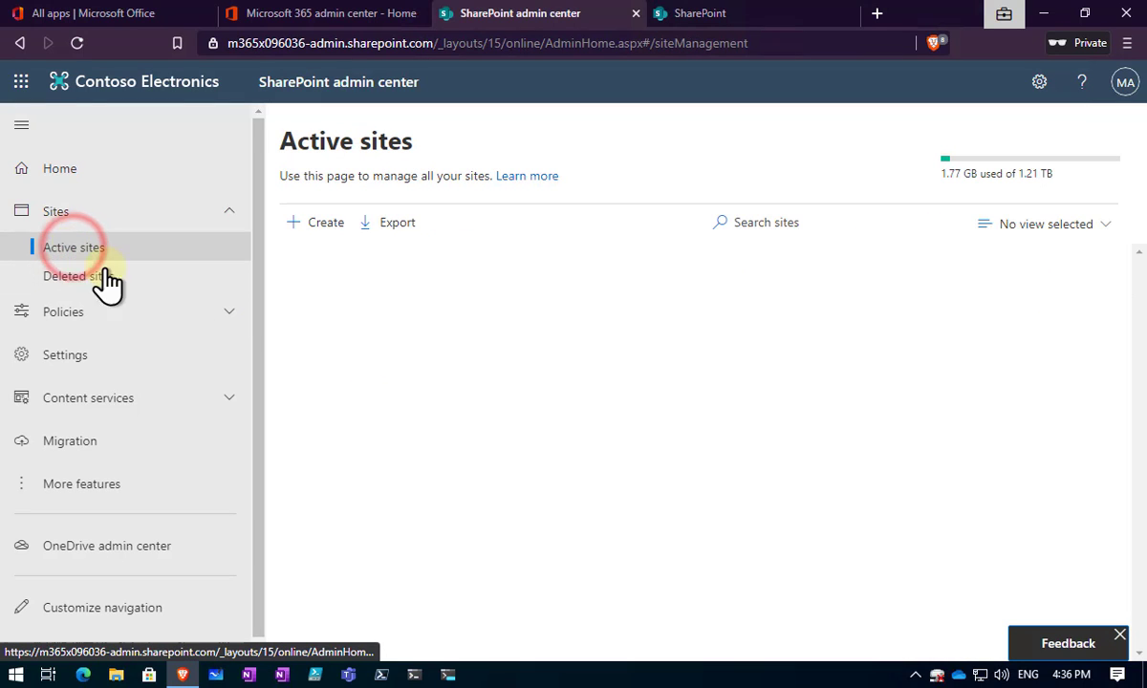
pyautogui.click(72, 247)
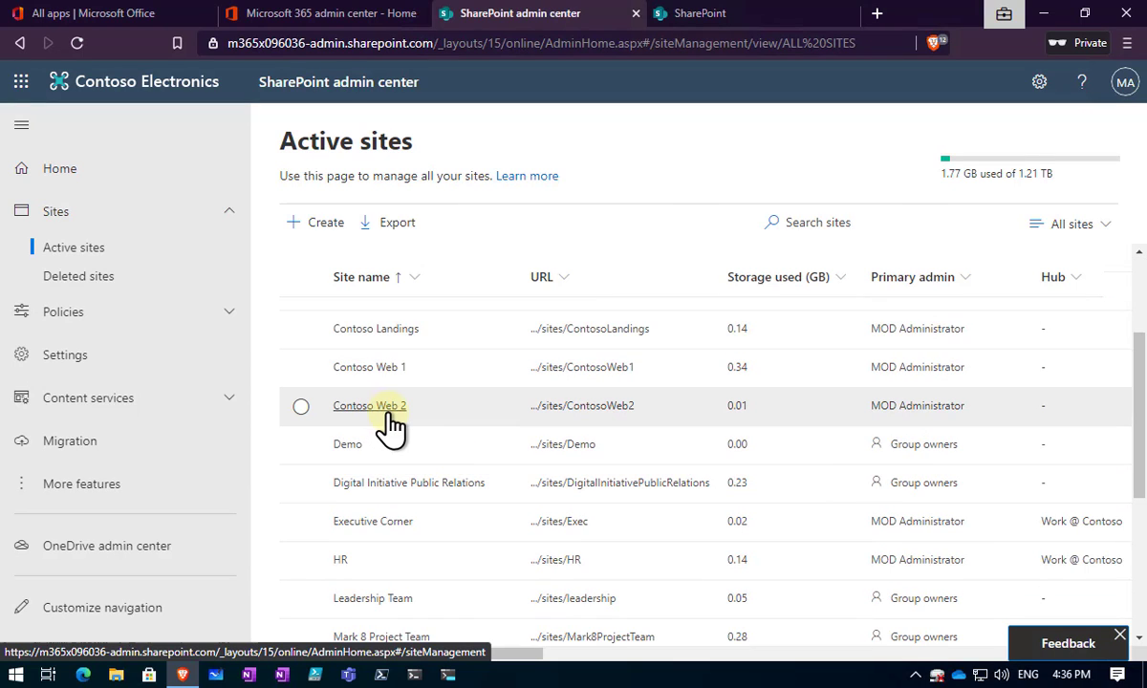
# - Delete Contoso Web 2 from the Active sites list via the more-actions menu and confirm
pyautogui.click(302, 406)
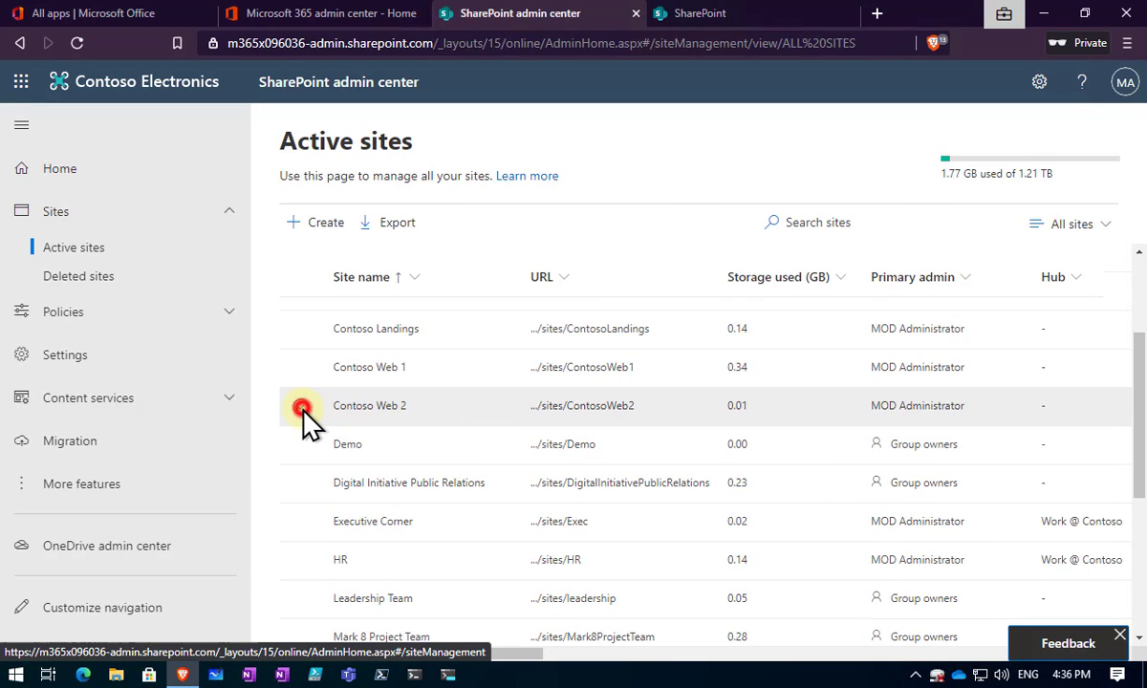
pyautogui.click(302, 405)
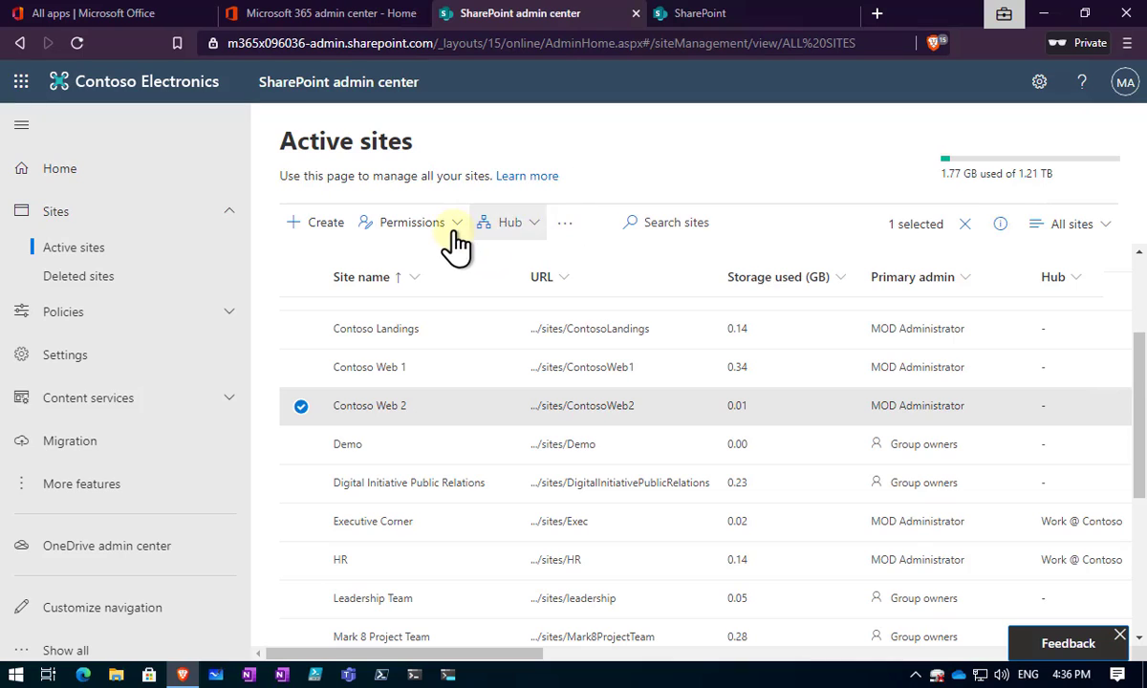
pyautogui.click(565, 221)
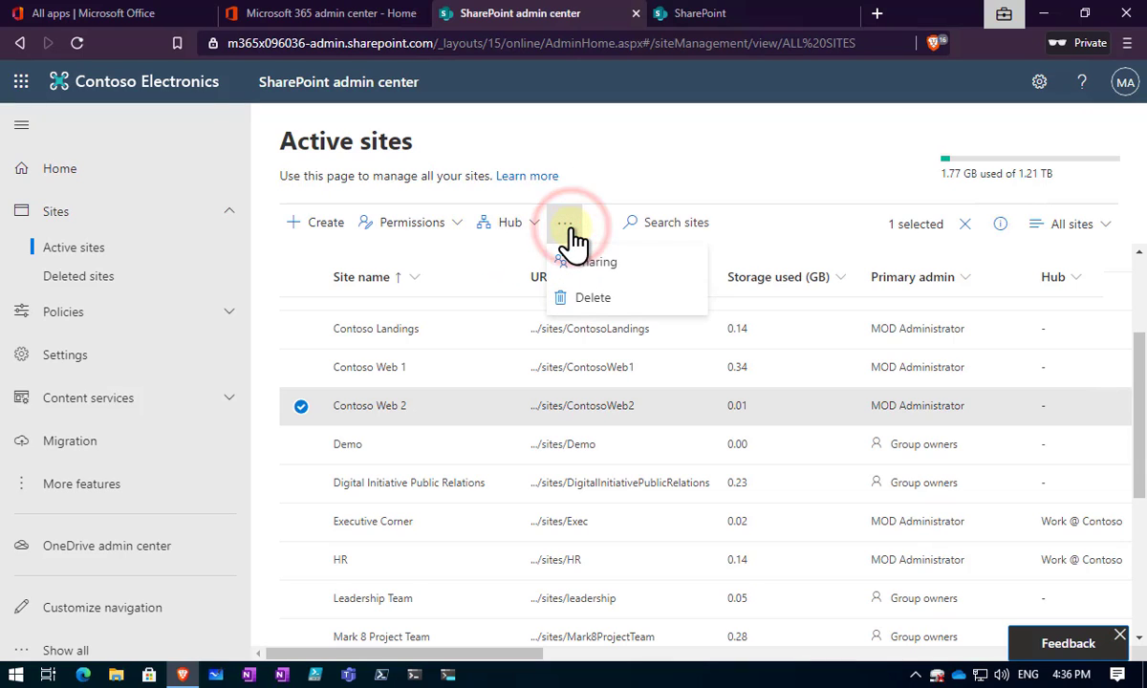
pyautogui.moveTo(640, 271)
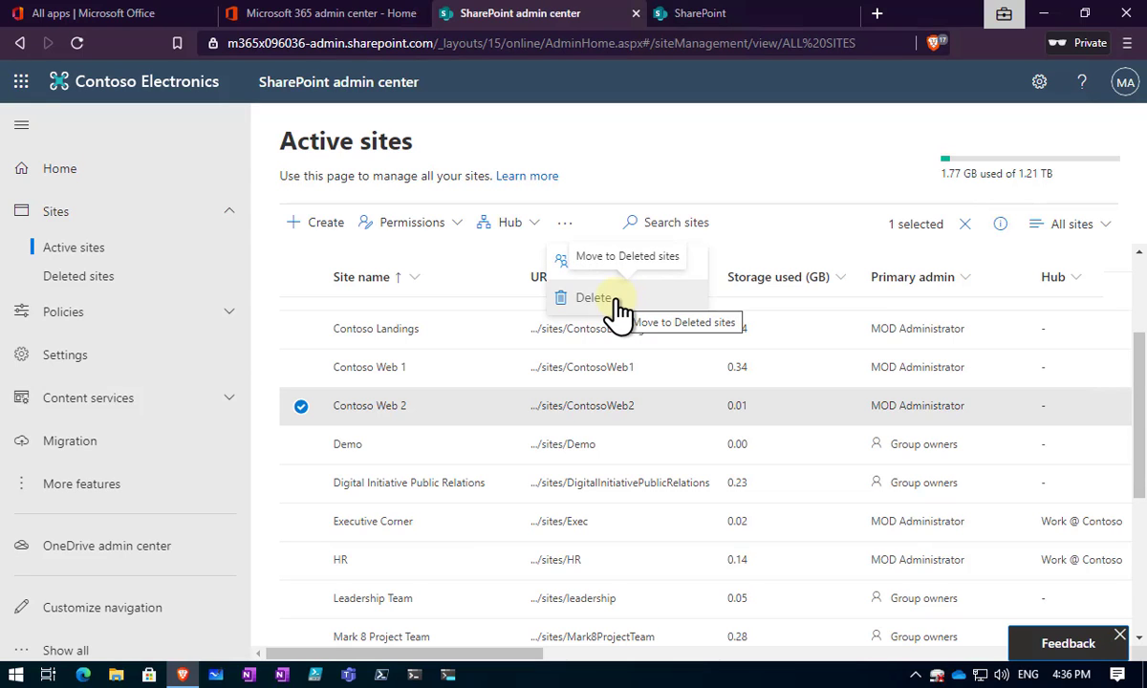
pyautogui.click(593, 298)
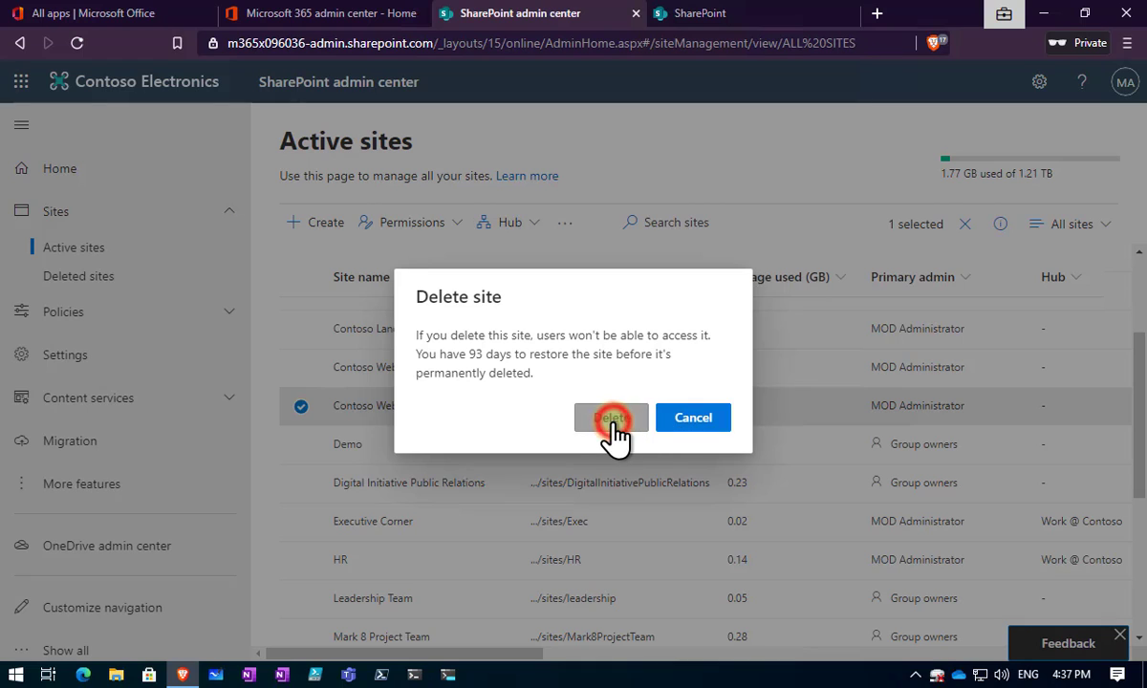
pyautogui.click(612, 416)
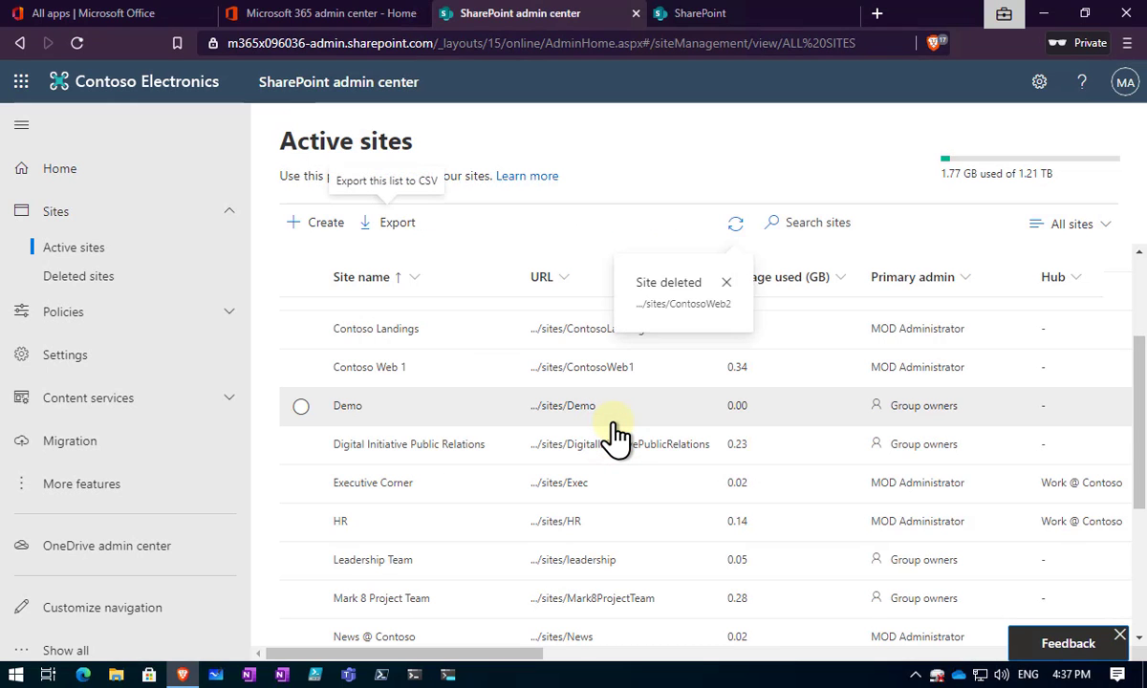
pyautogui.click(724, 283)
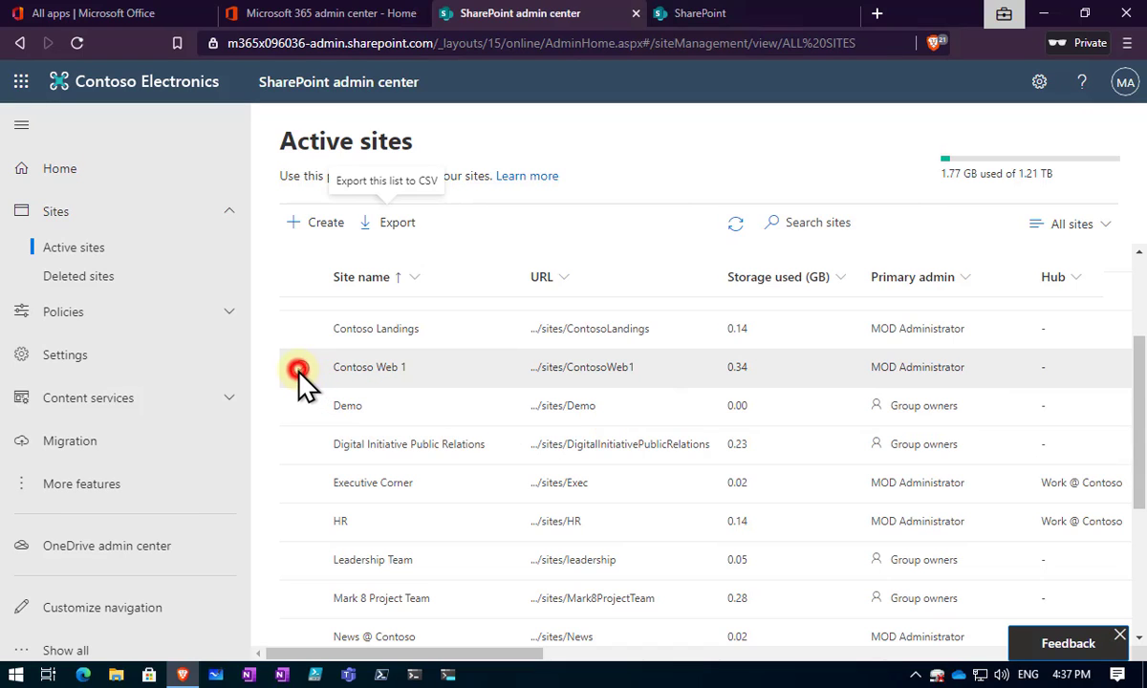
# - Delete Contoso Web 1 from Active sites and confirm the deletion
pyautogui.click(300, 367)
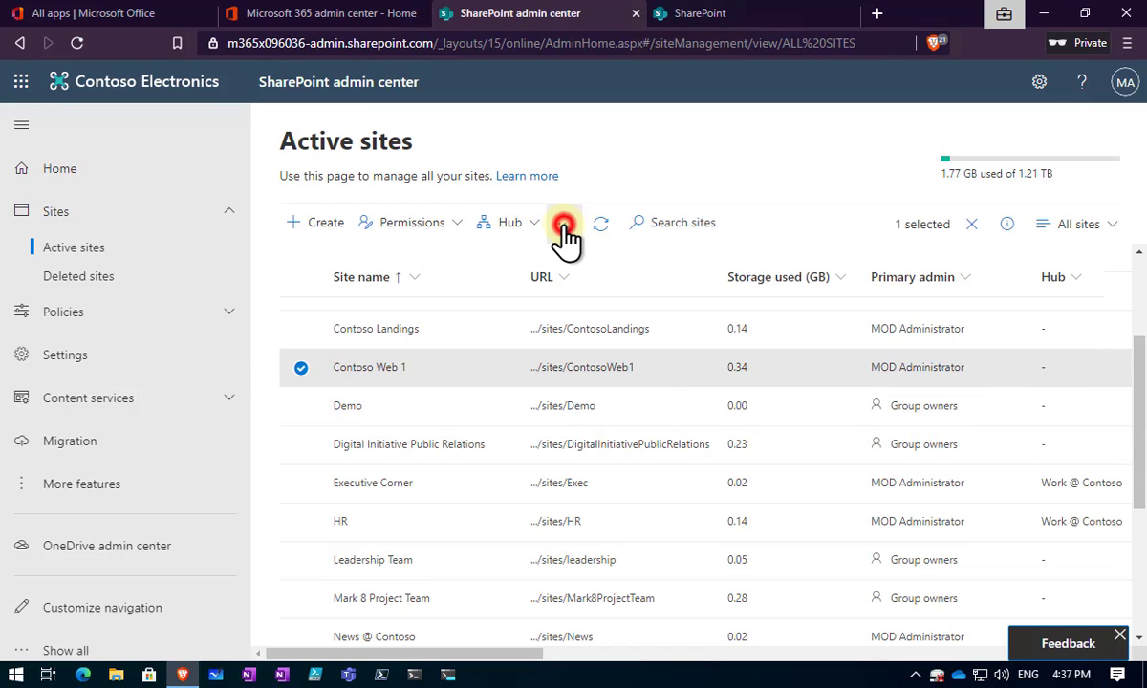
pyautogui.click(564, 221)
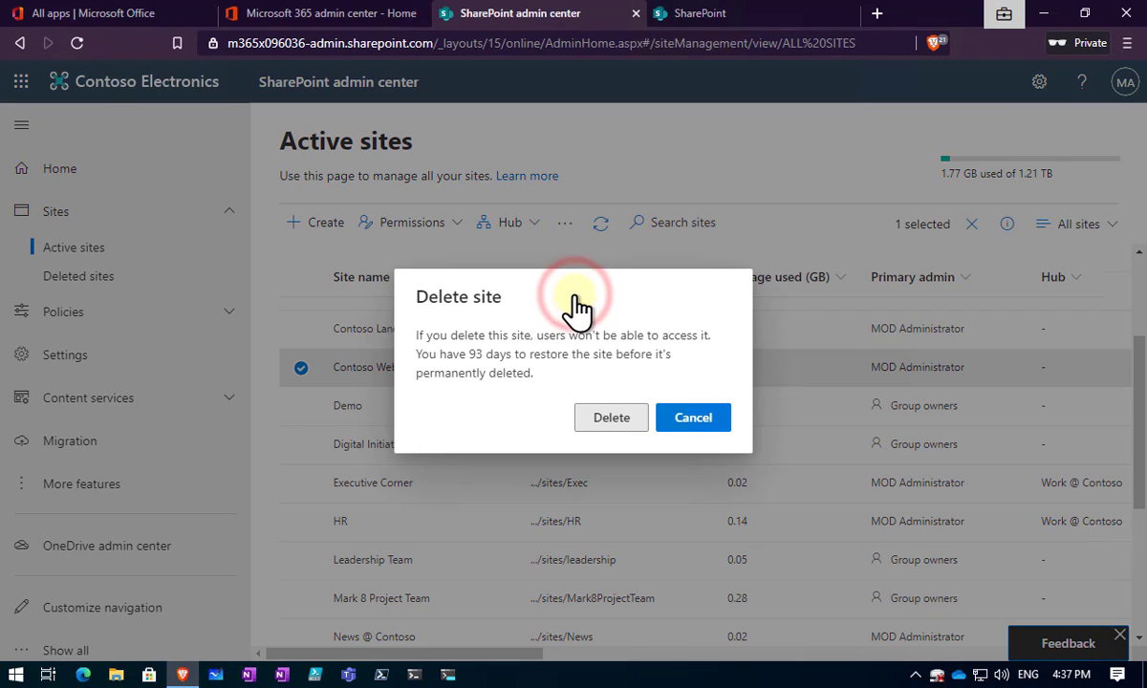
pyautogui.click(612, 417)
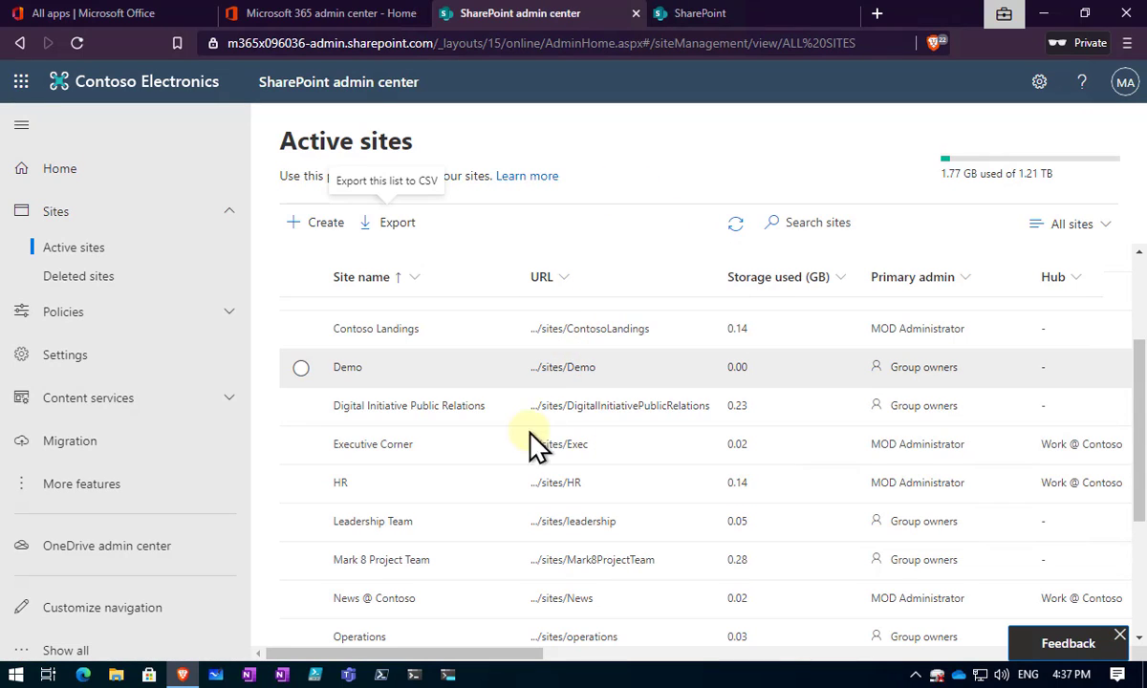
pyautogui.moveTo(500, 469)
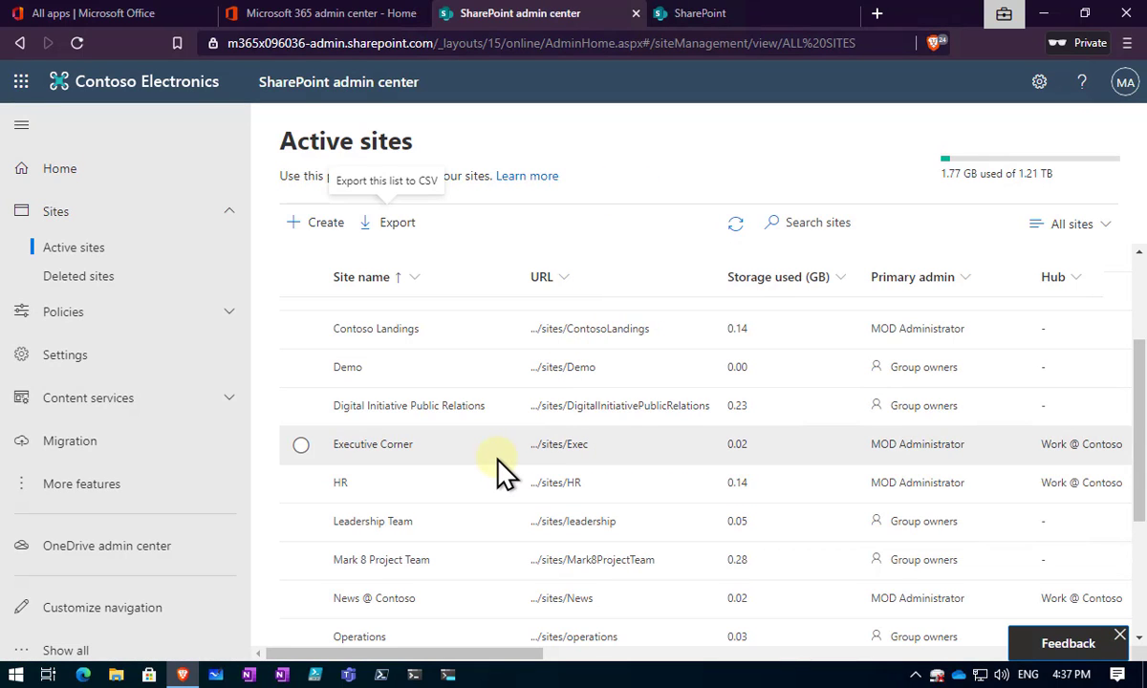
pyautogui.moveTo(497, 459)
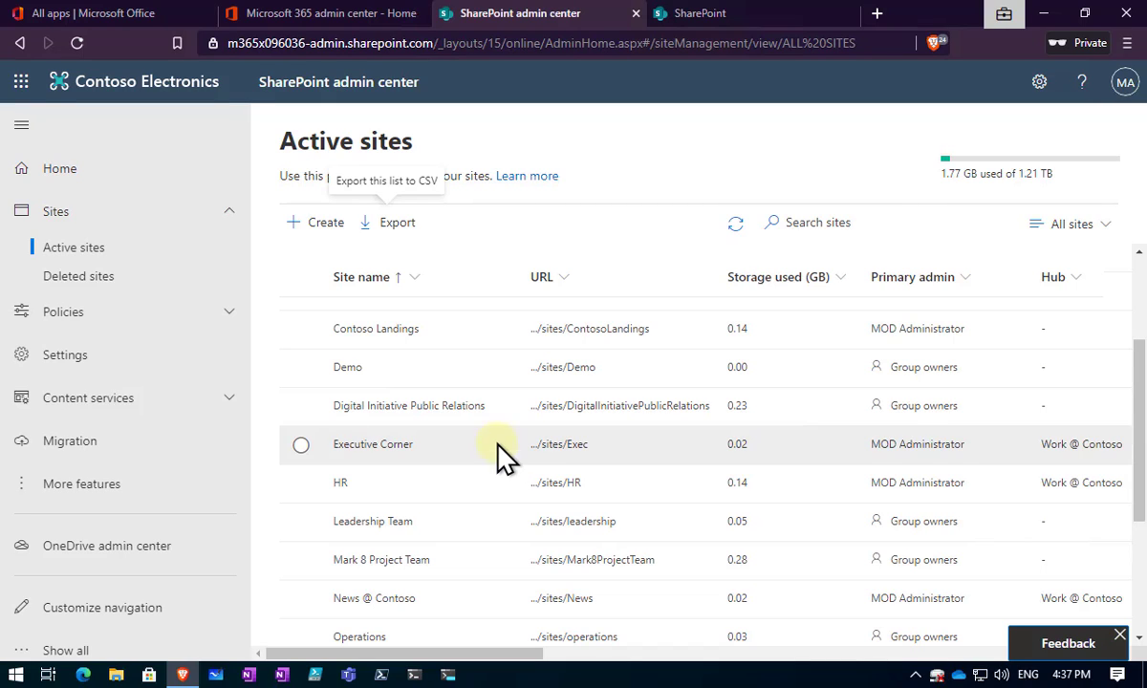
pyautogui.moveTo(690, 168)
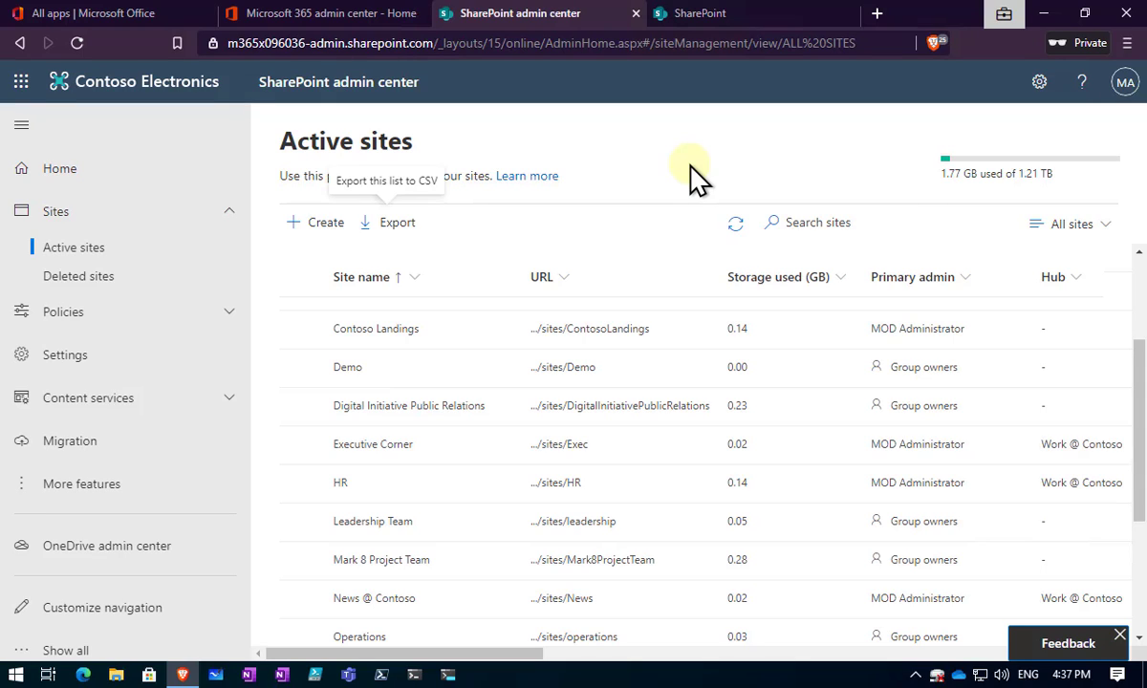
pyautogui.moveTo(372, 297)
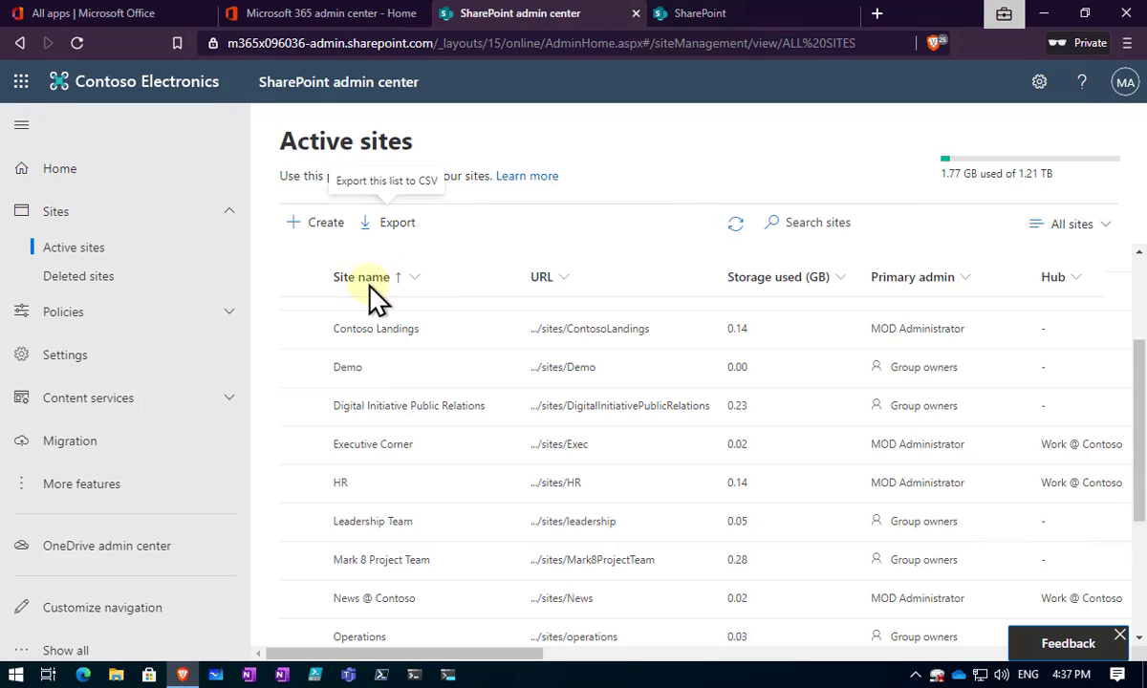
# - Show the Deleted sites list holding Contoso Web 1, 2 and 3
pyautogui.click(78, 275)
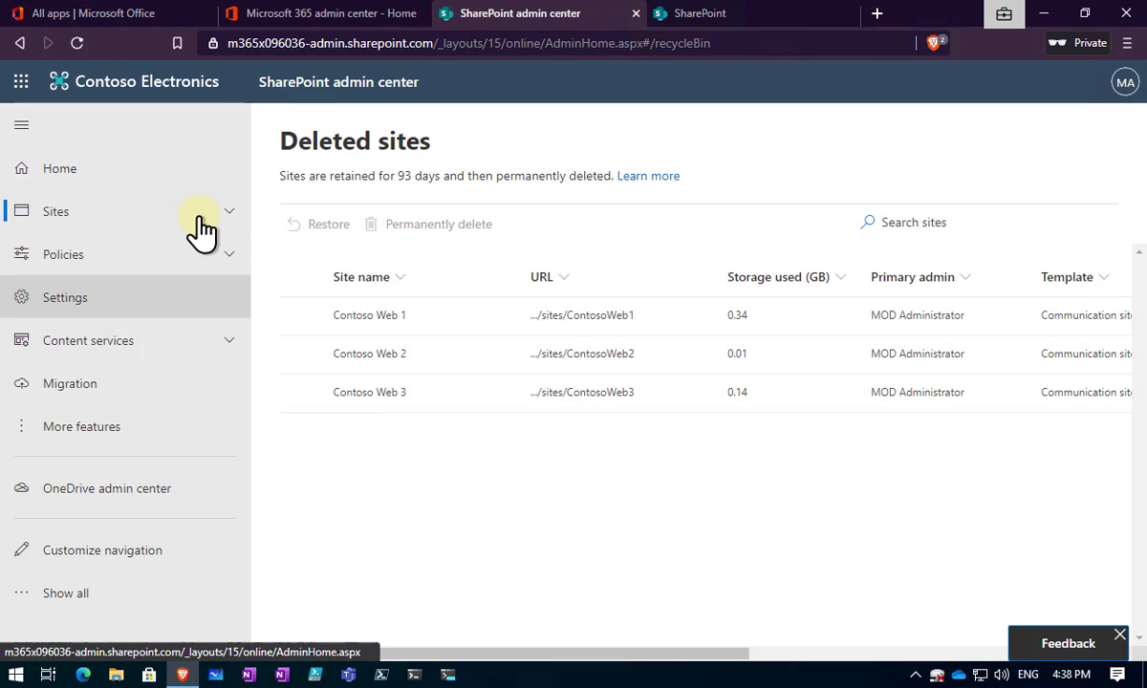
pyautogui.click(228, 210)
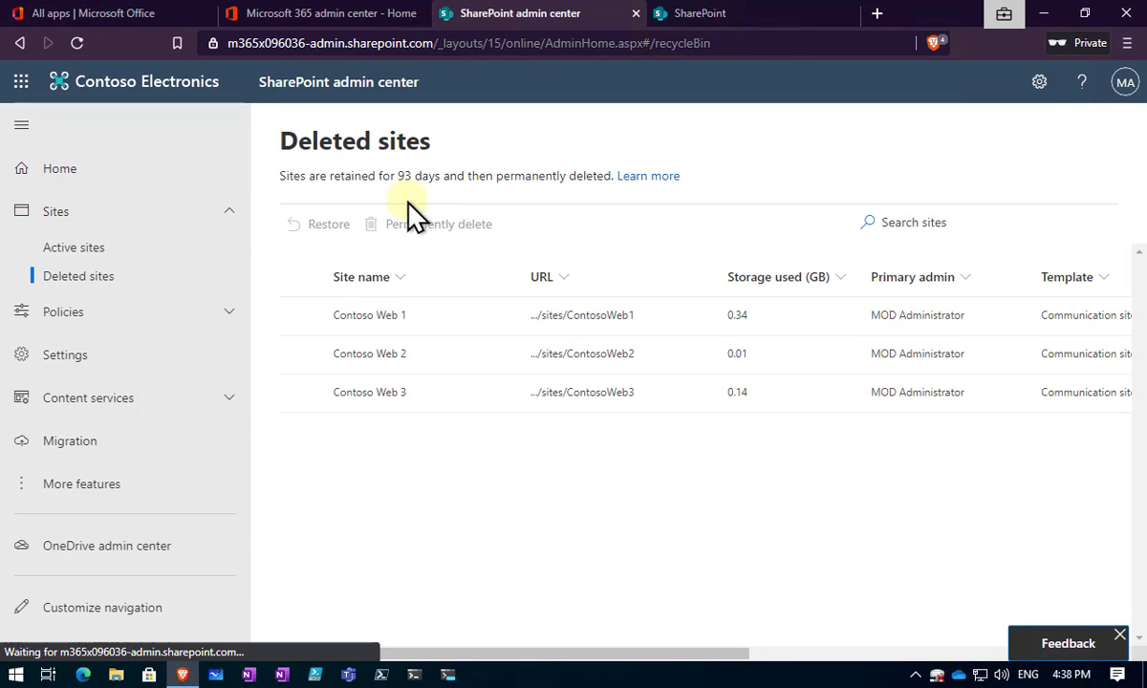
pyautogui.moveTo(420, 200)
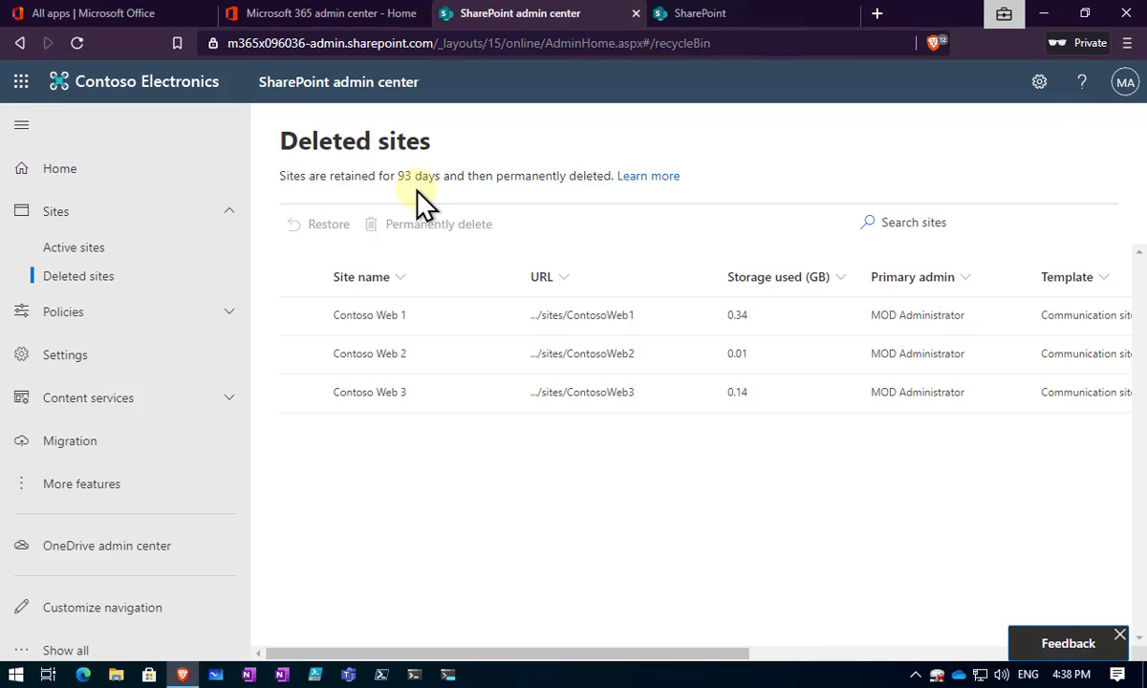
pyautogui.click(300, 313)
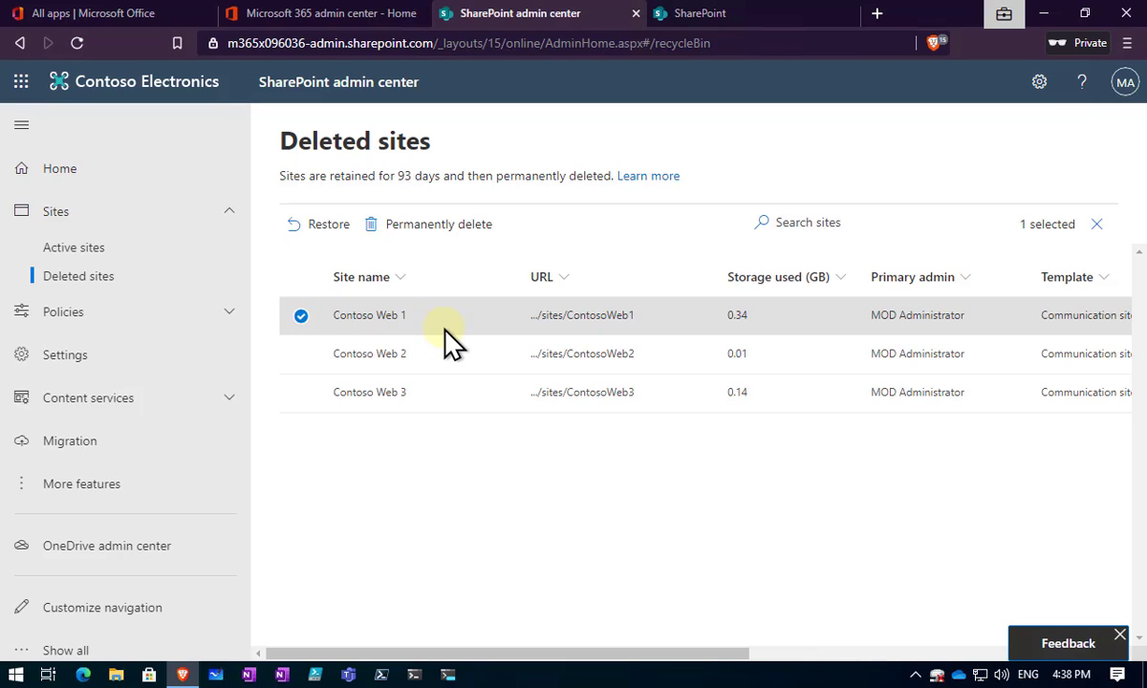
# - Permanently delete Contoso Web 1 from Deleted sites and confirm
pyautogui.click(440, 224)
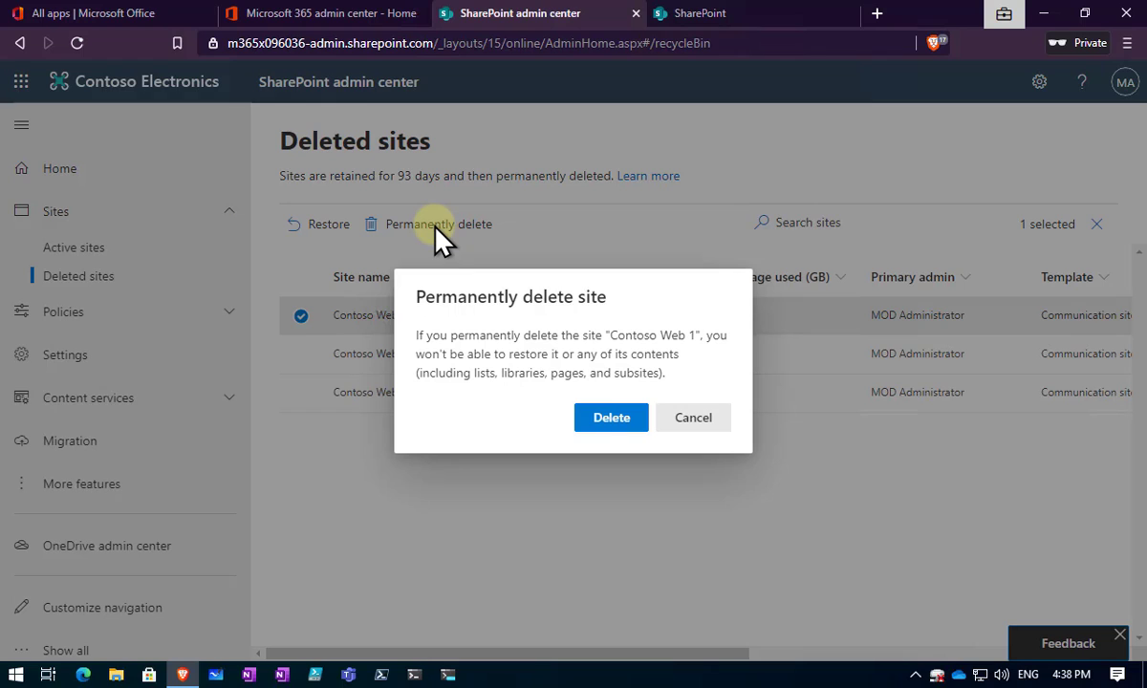
pyautogui.click(611, 417)
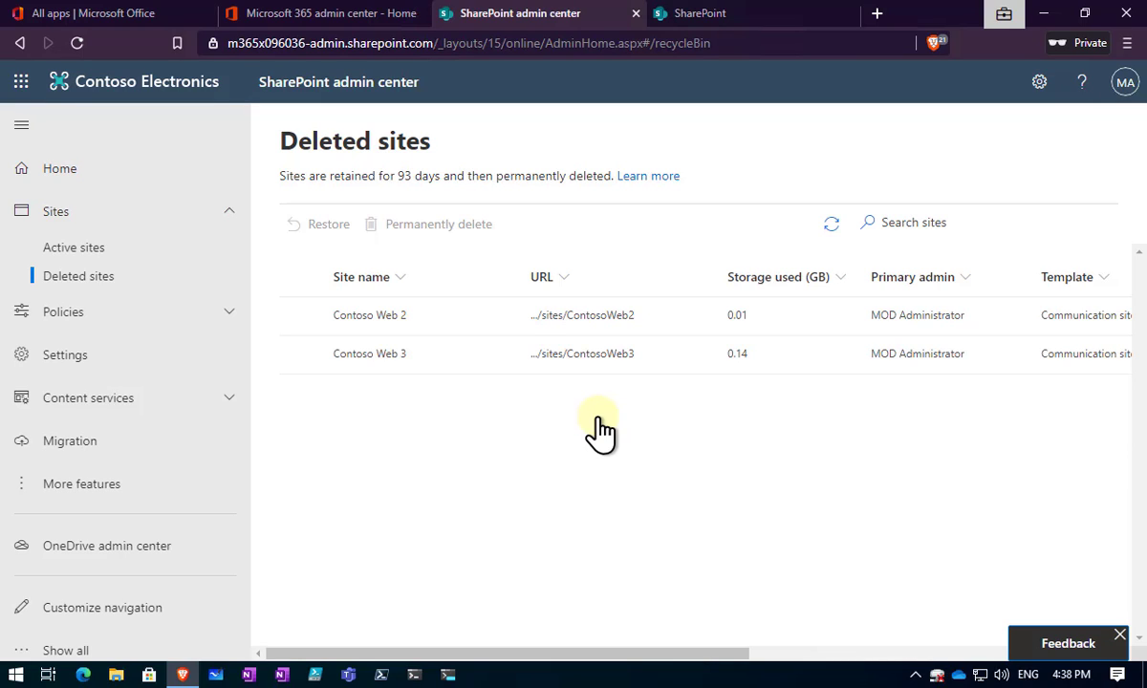
pyautogui.moveTo(342, 344)
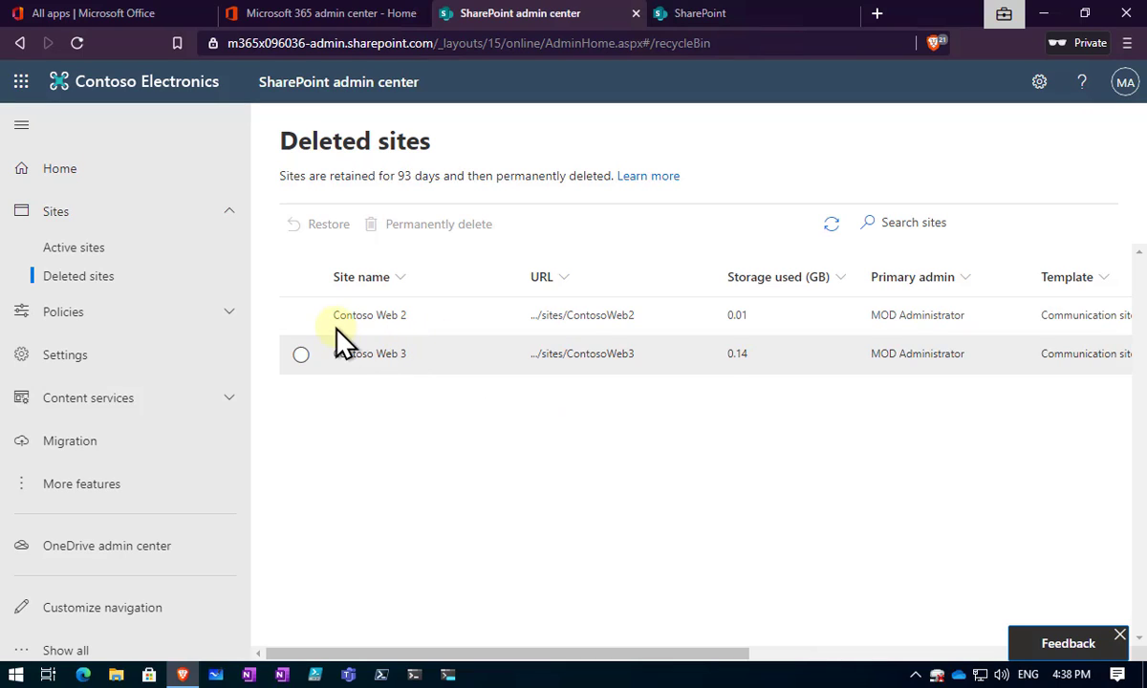
# - Select Contoso Web 2 in Deleted sites and restore it to Active sites
pyautogui.click(300, 315)
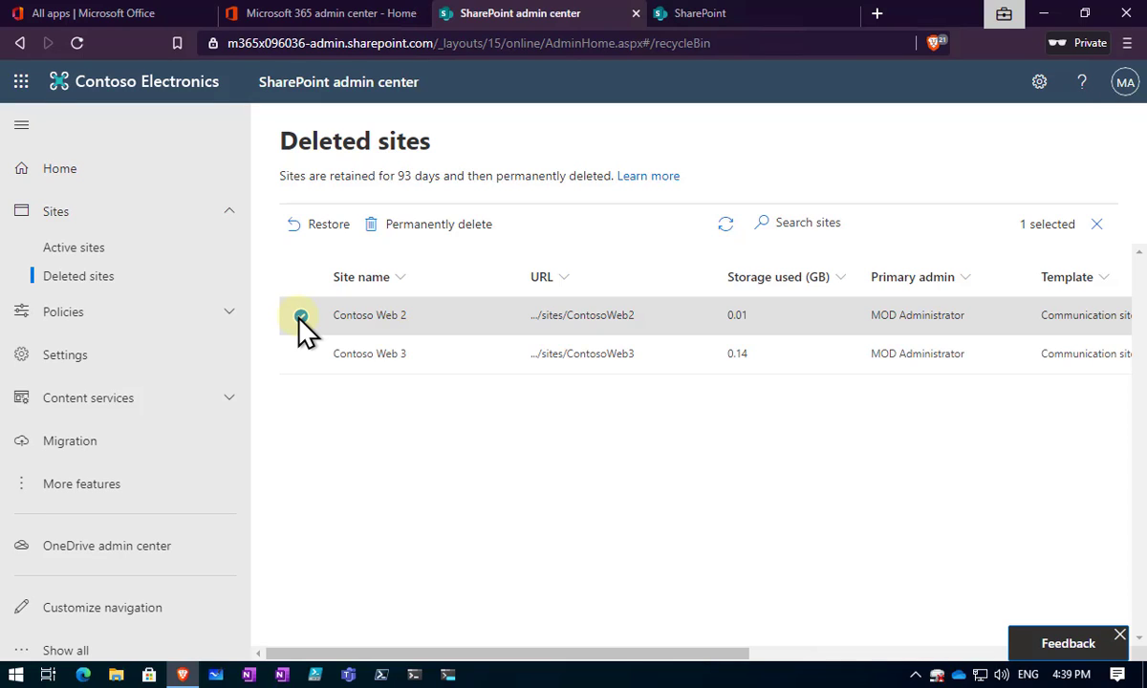
pyautogui.click(300, 314)
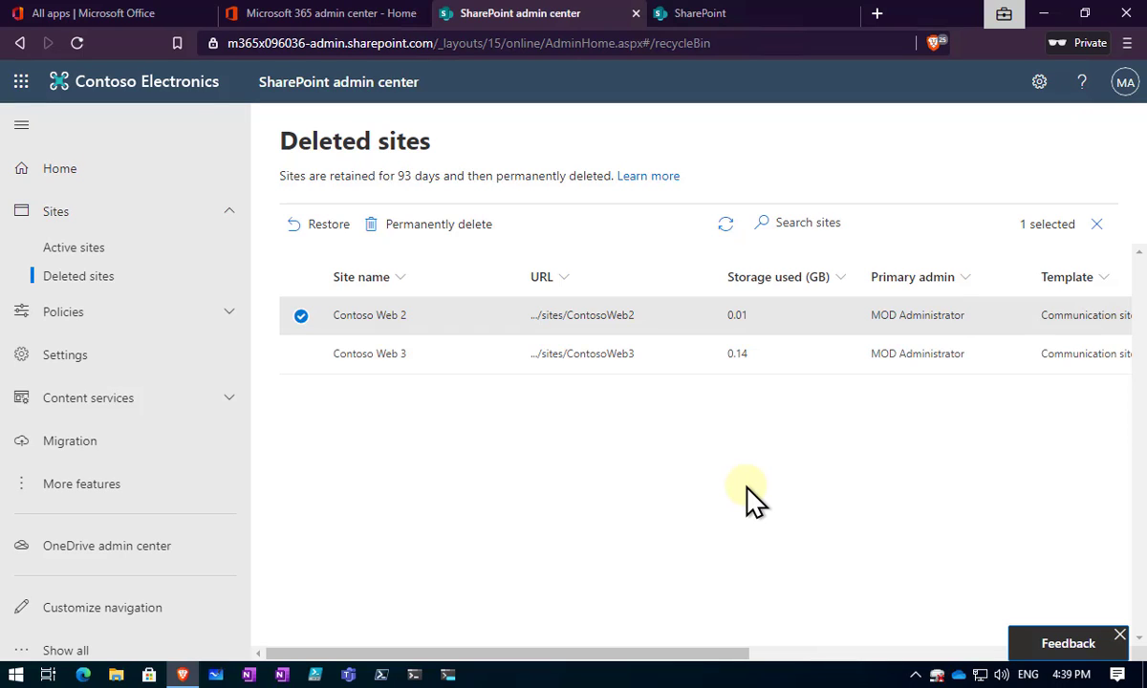
pyautogui.moveTo(301, 315)
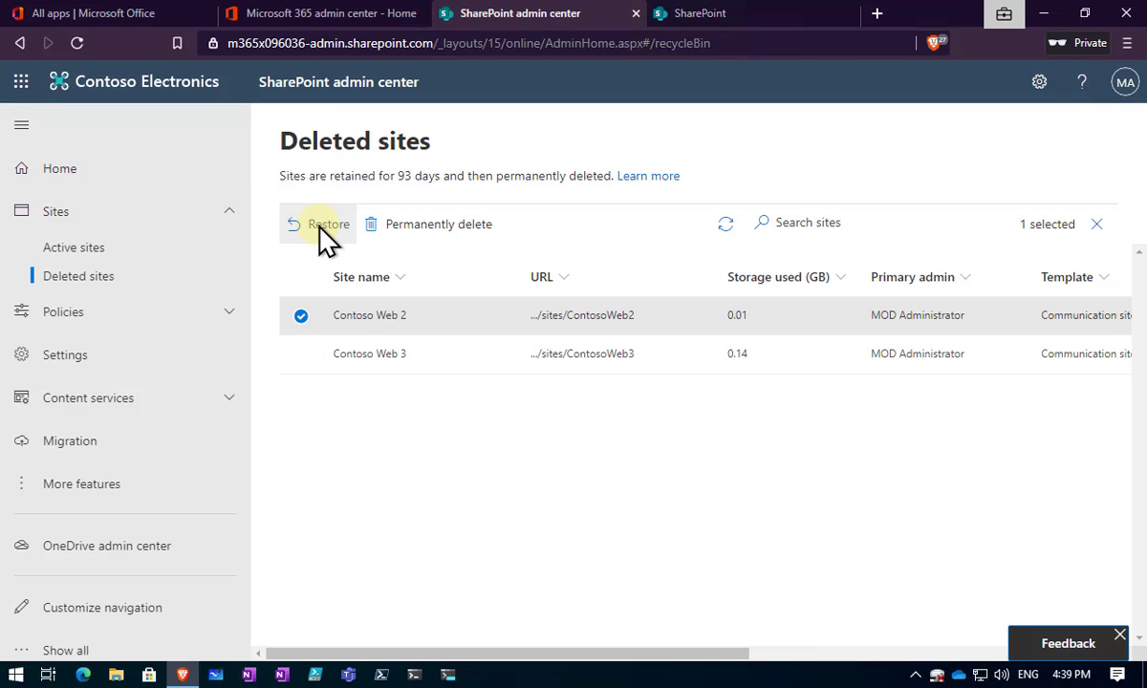
pyautogui.click(329, 223)
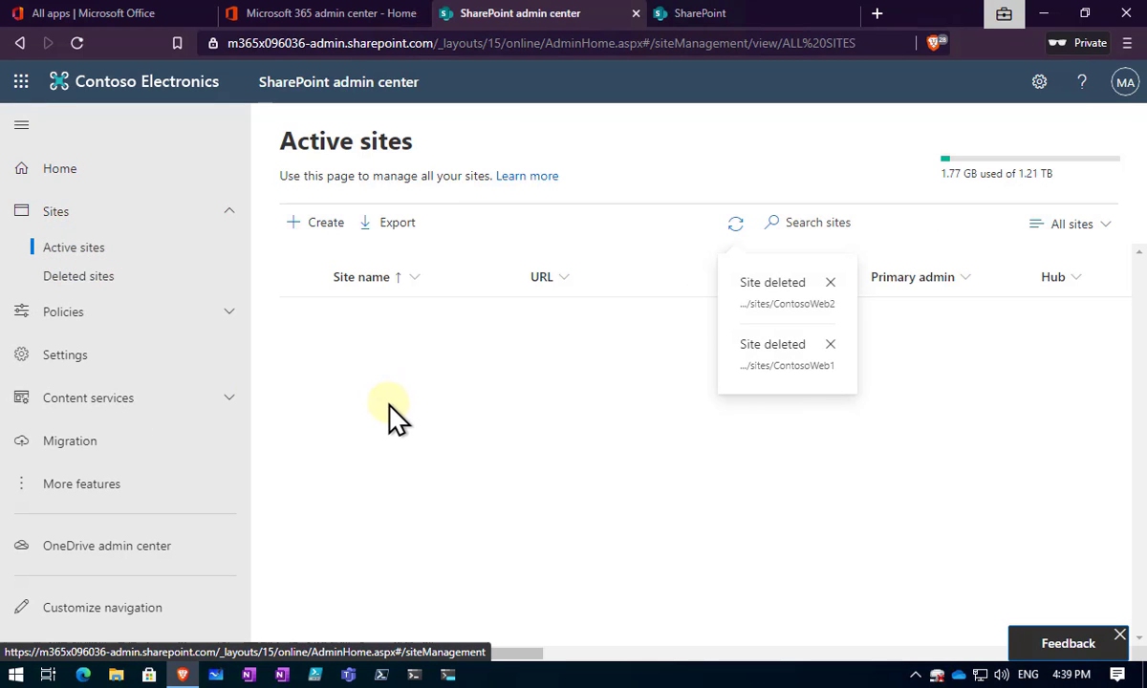
pyautogui.click(734, 222)
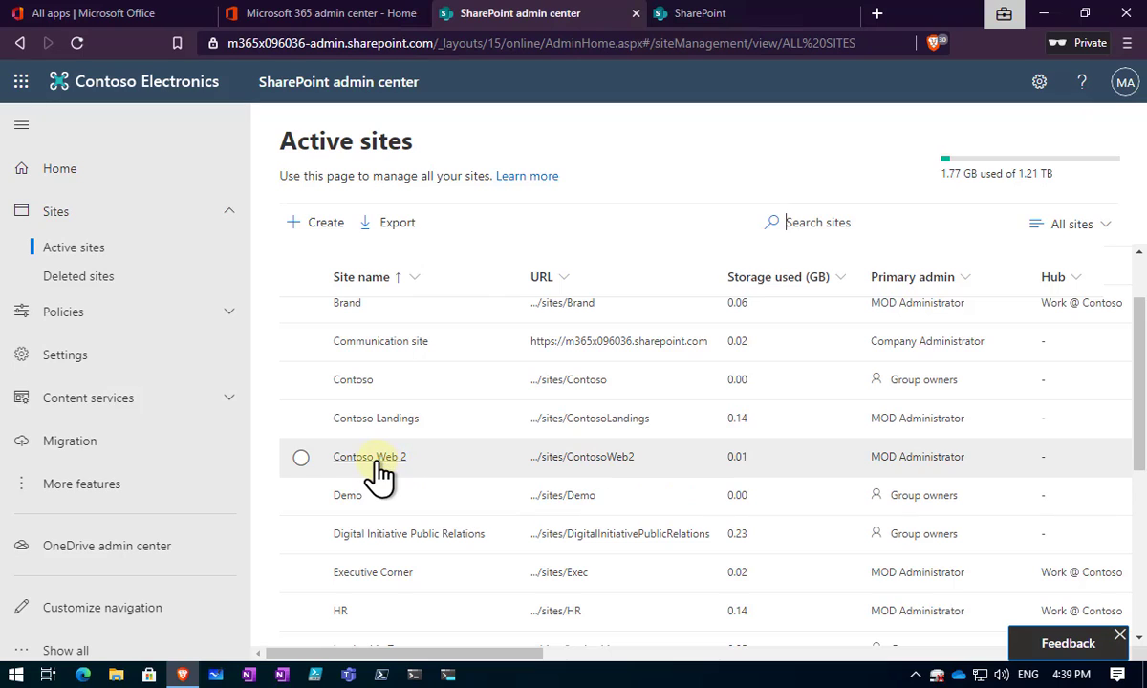
pyautogui.moveTo(583, 455)
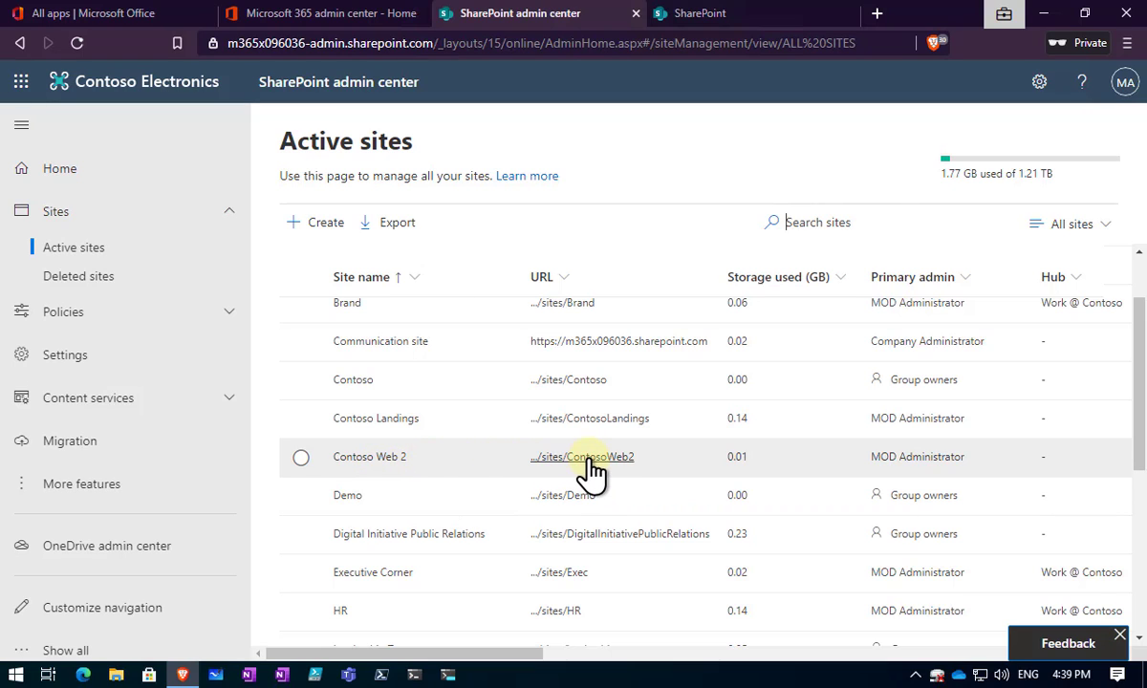
pyautogui.click(581, 455)
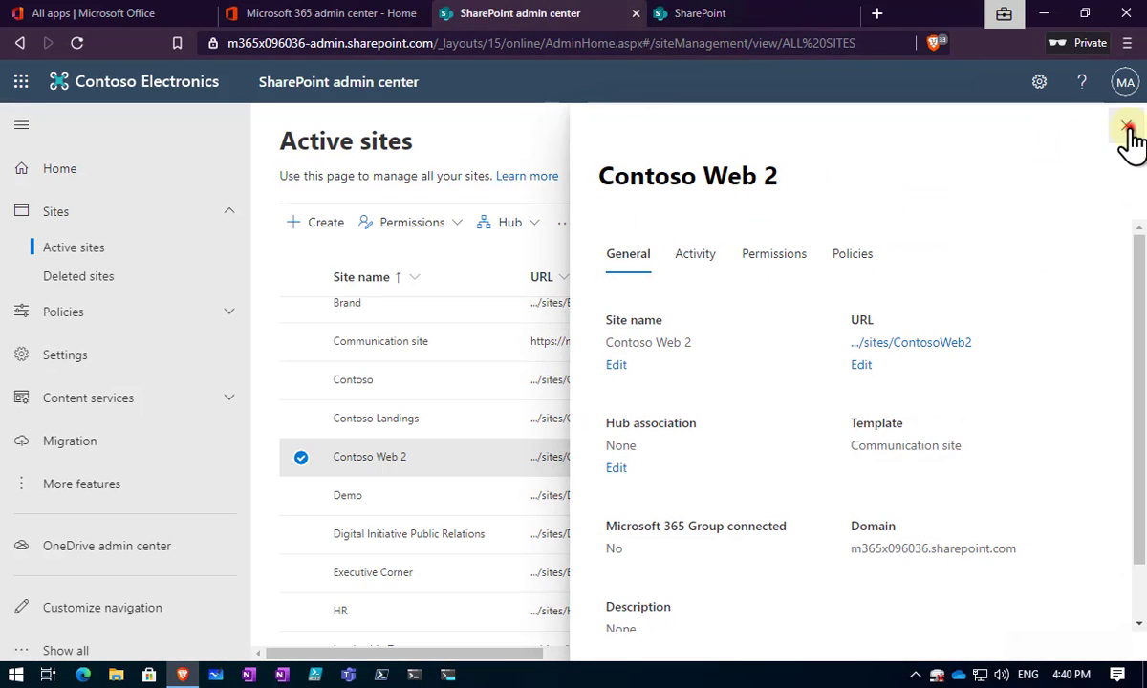
pyautogui.click(1126, 127)
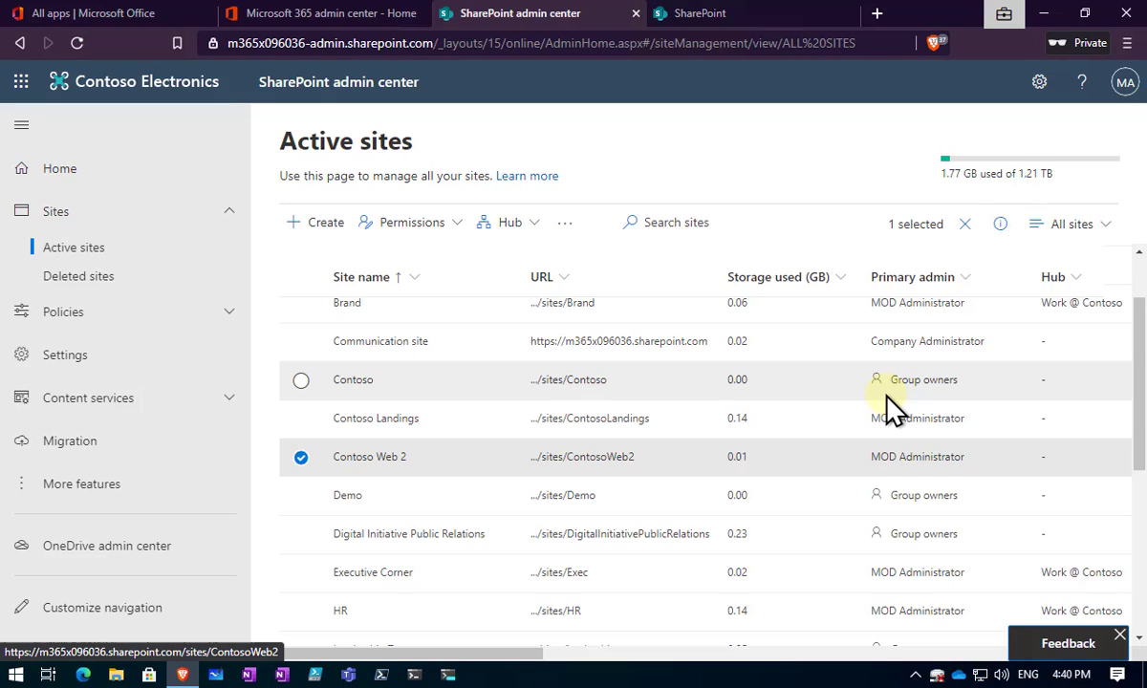
pyautogui.moveTo(921, 410)
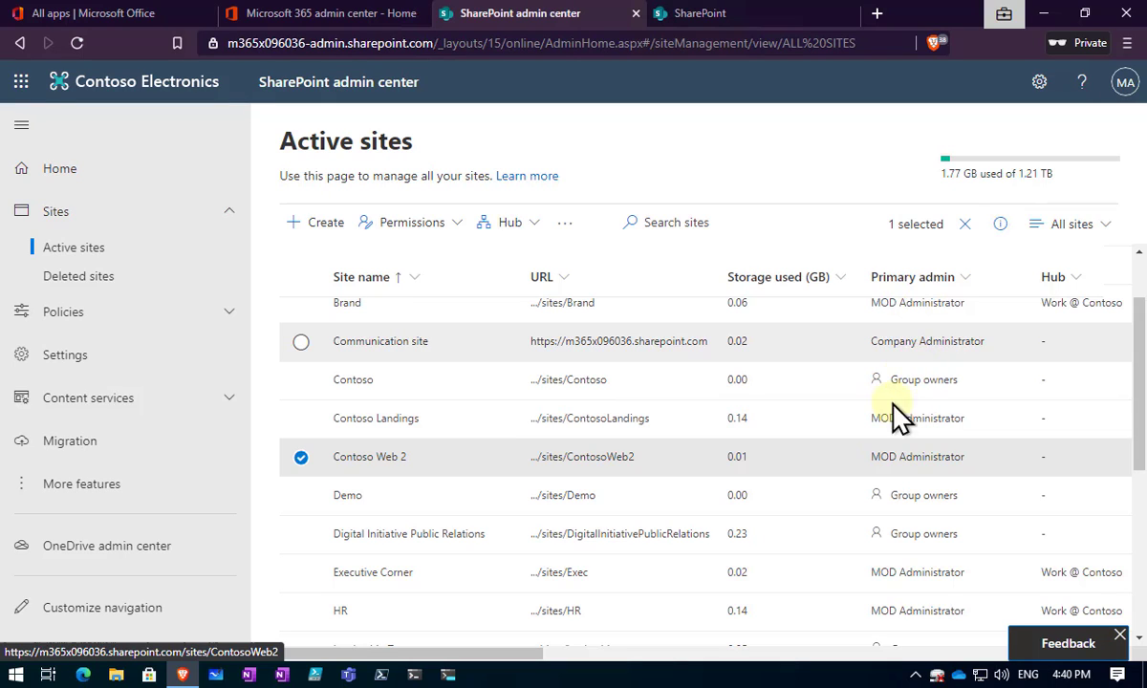
pyautogui.moveTo(858, 466)
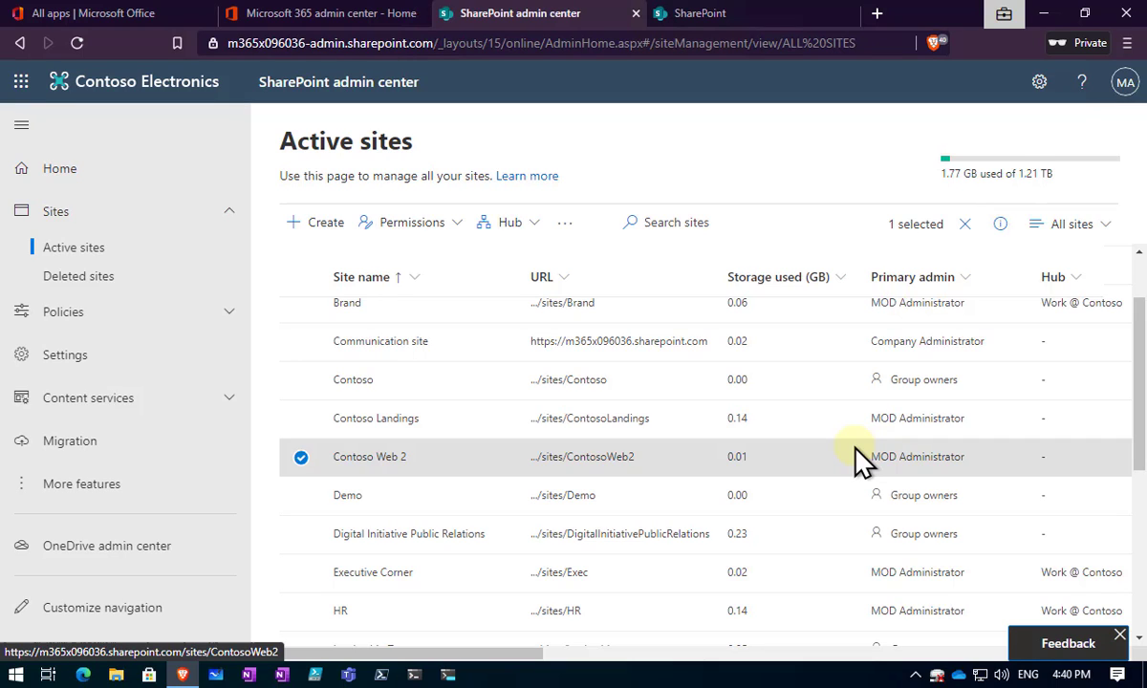
pyautogui.moveTo(809, 497)
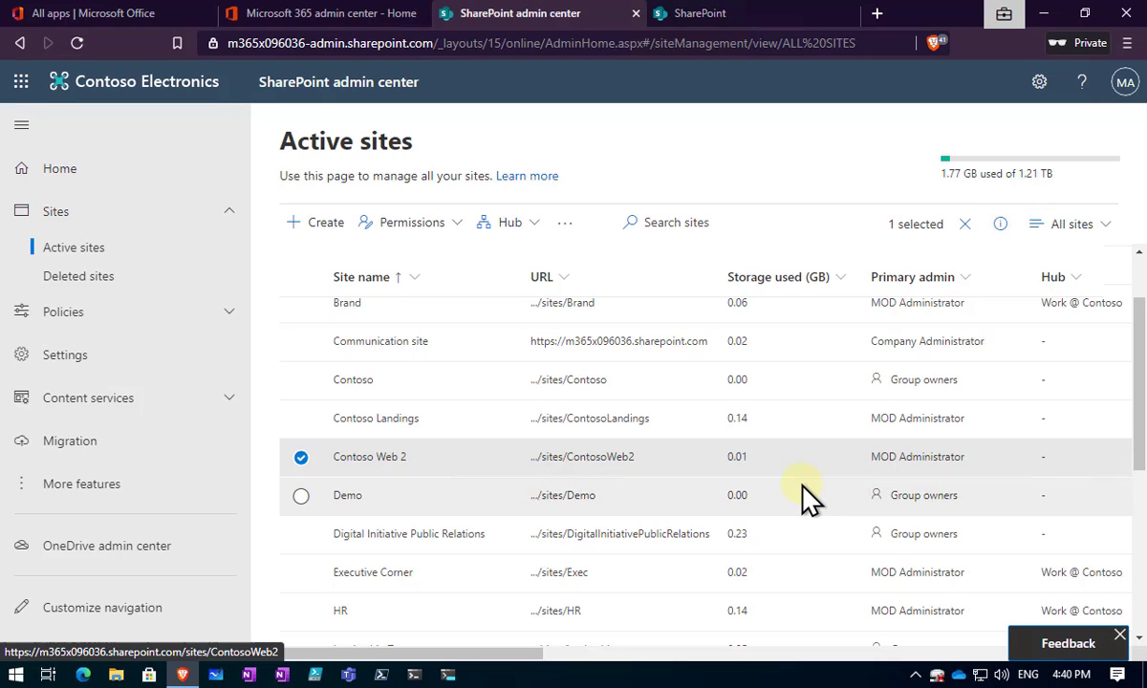
pyautogui.moveTo(837, 466)
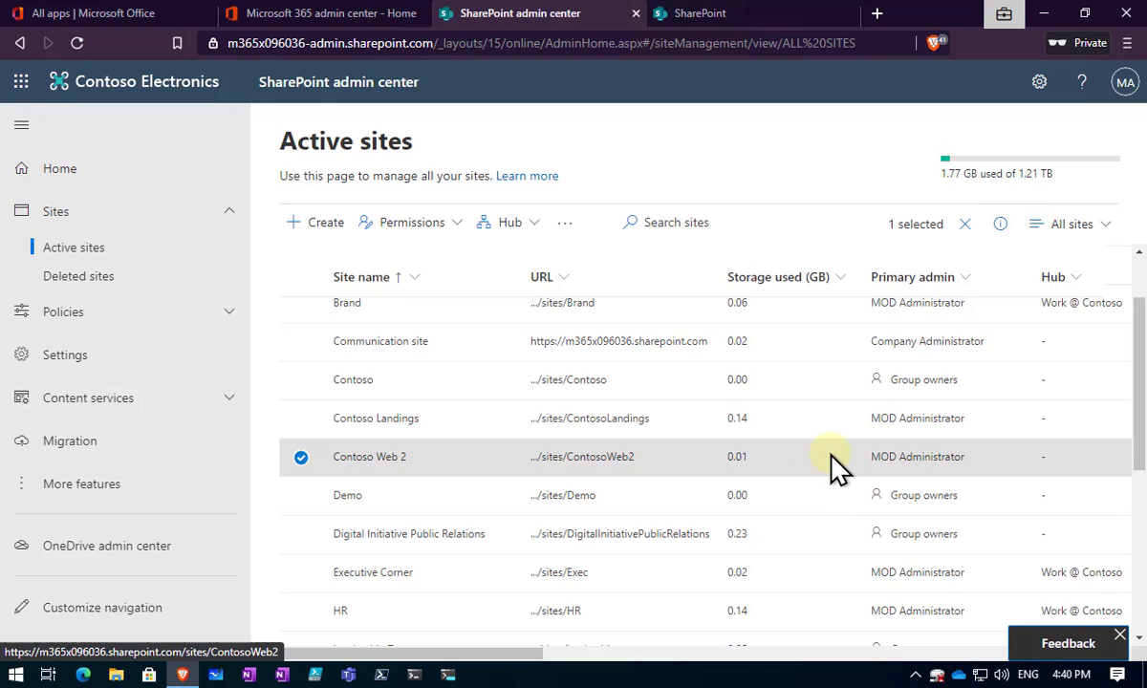
pyautogui.moveTo(619, 505)
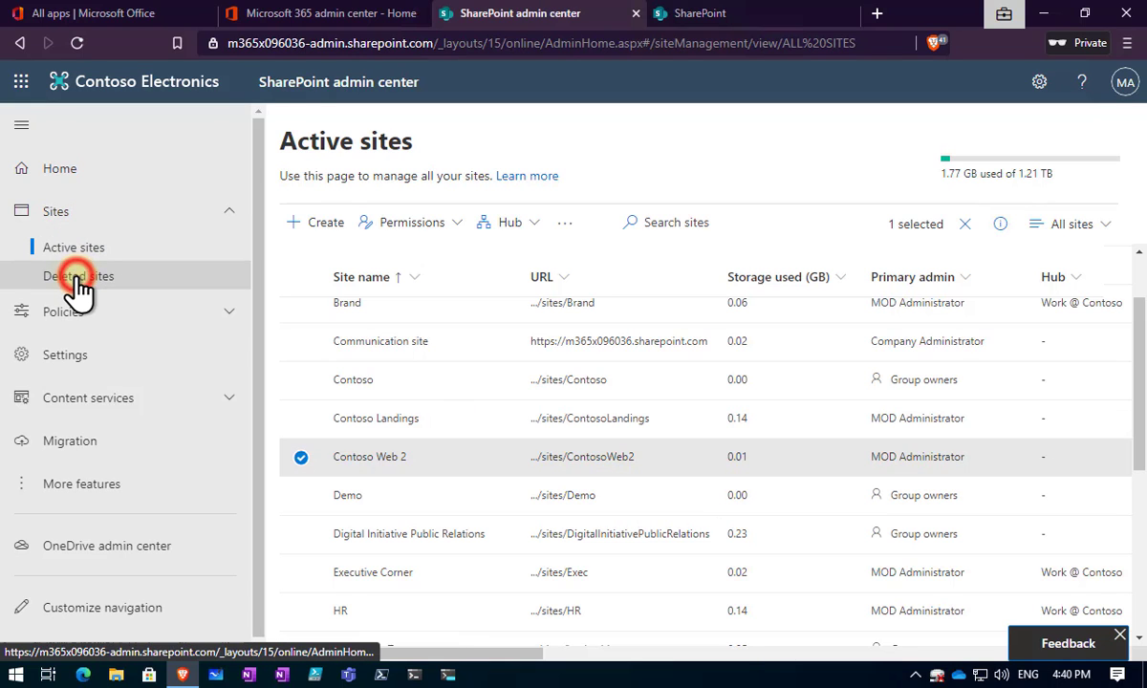
# - Dismiss the Contoso Web 1 deletion progress notice on Deleted sites, leaving Contoso Web 3 unselected
pyautogui.click(79, 275)
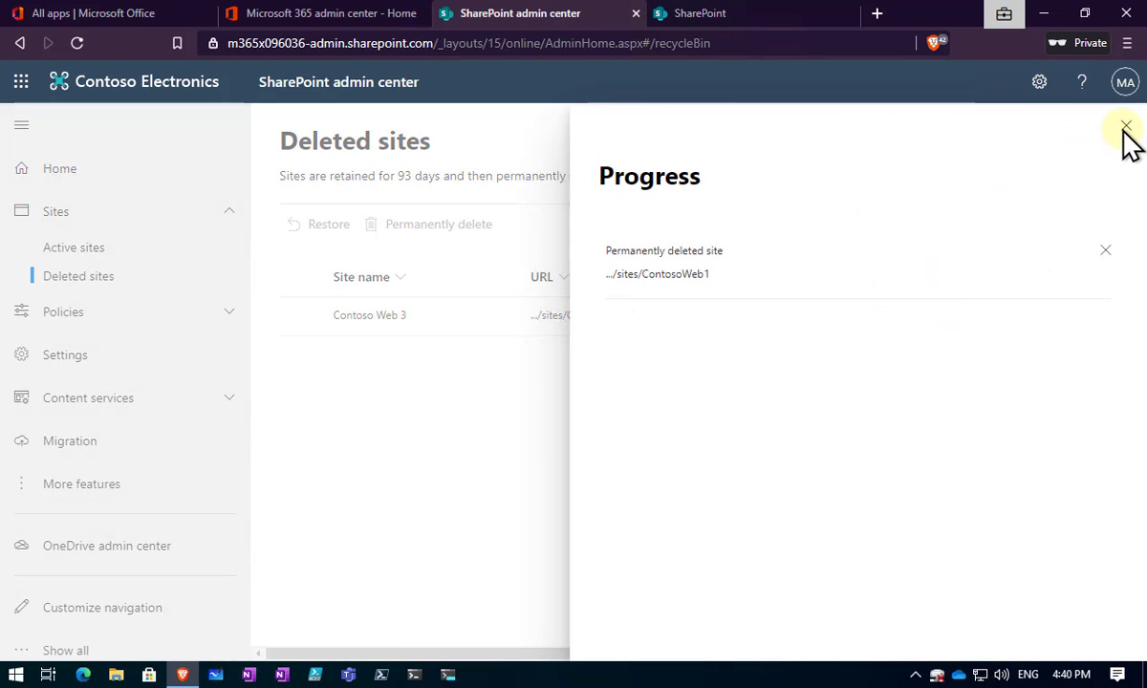
pyautogui.click(1123, 126)
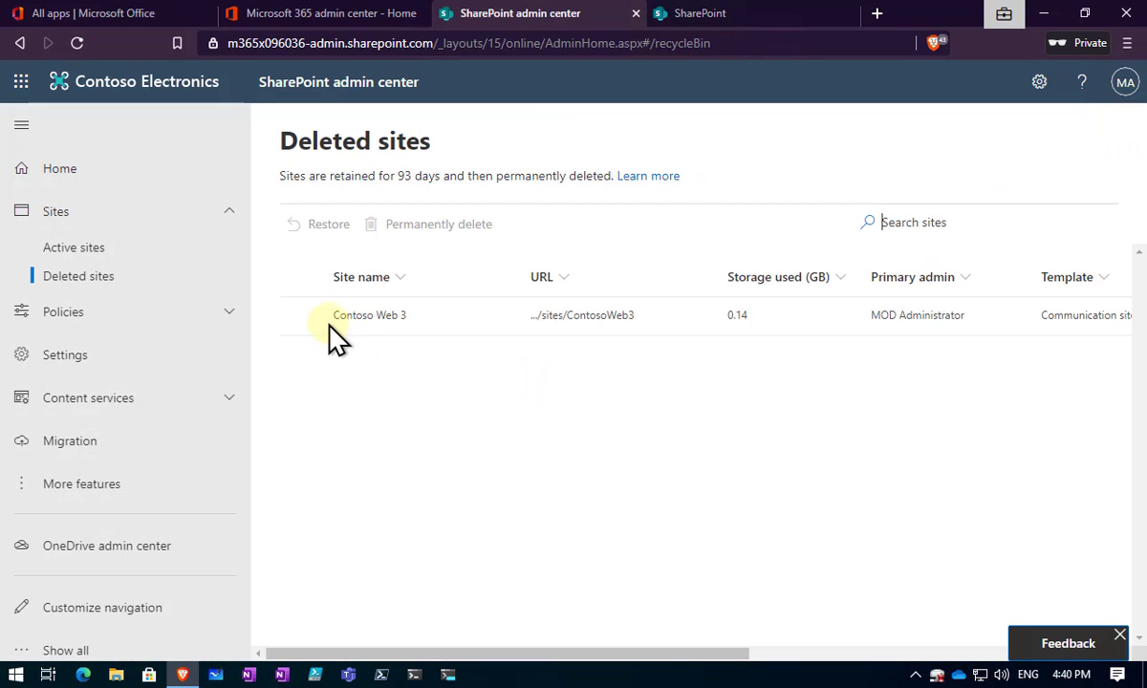
pyautogui.click(302, 313)
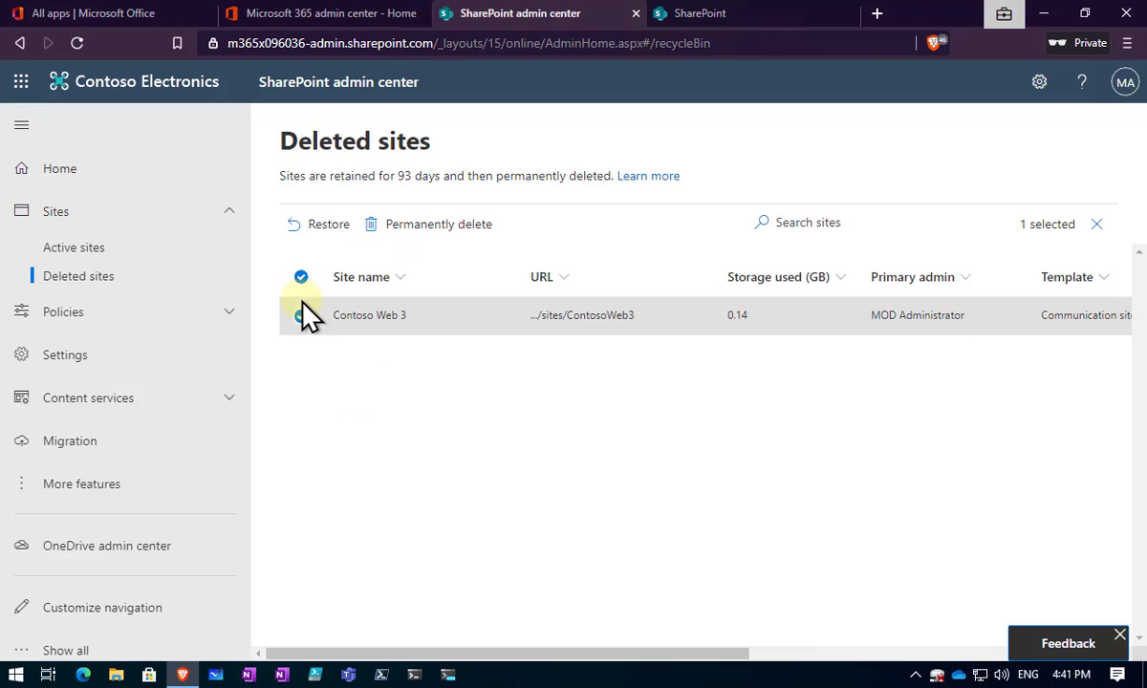
pyautogui.click(300, 313)
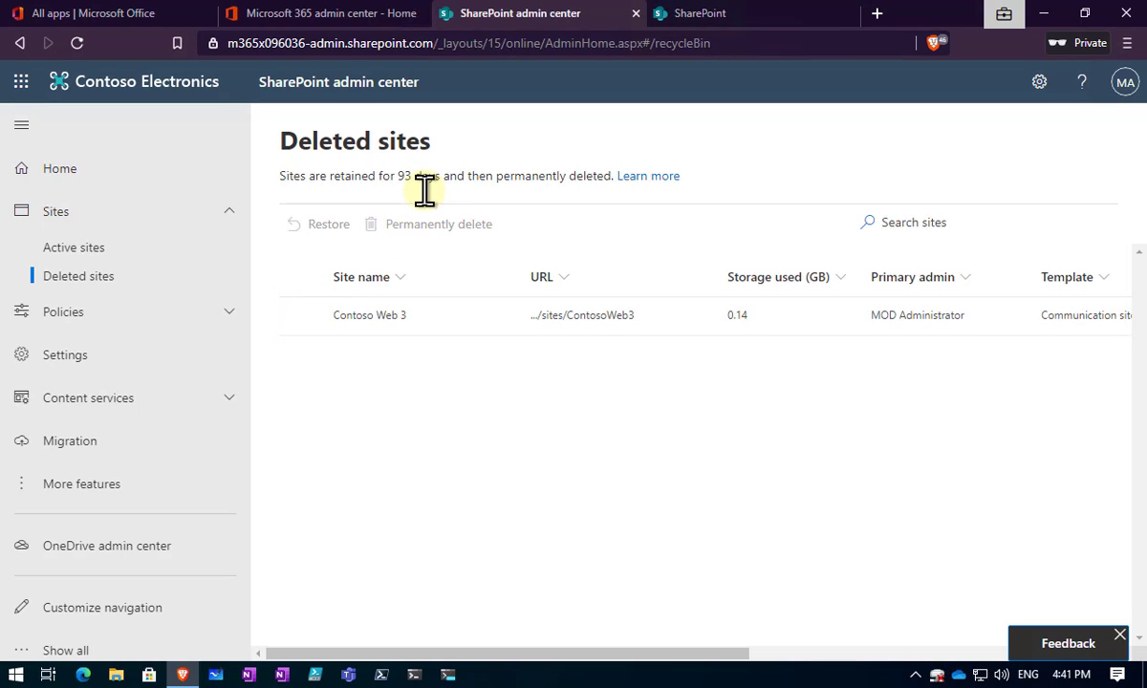
pyautogui.moveTo(428, 208)
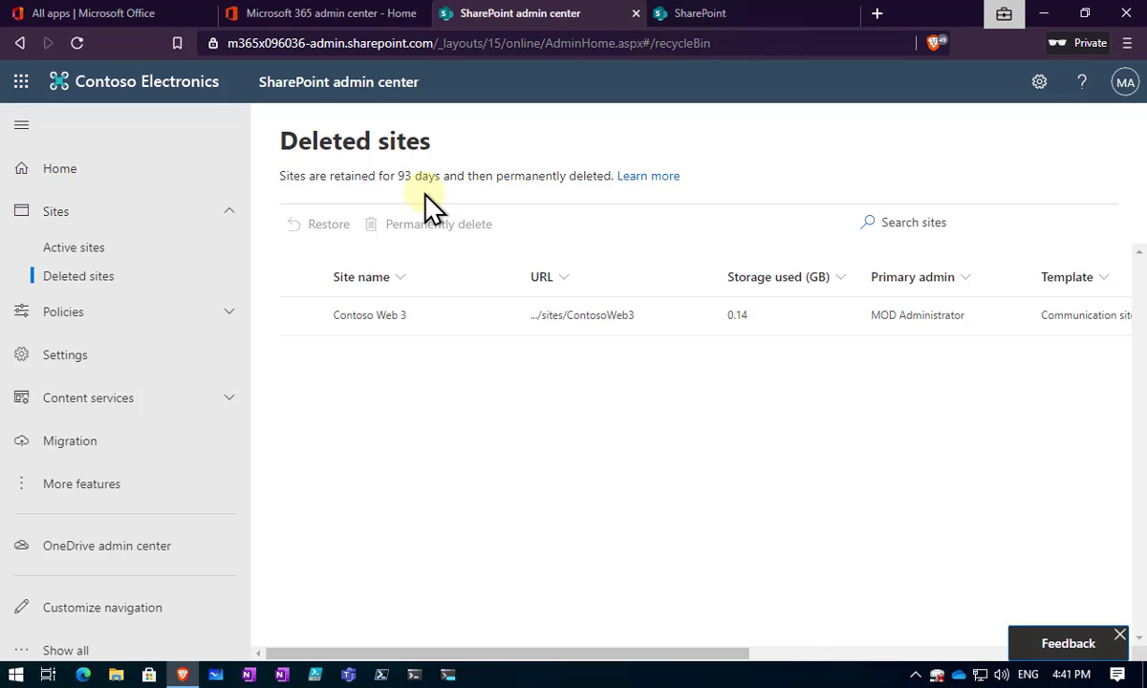
pyautogui.moveTo(226, 117)
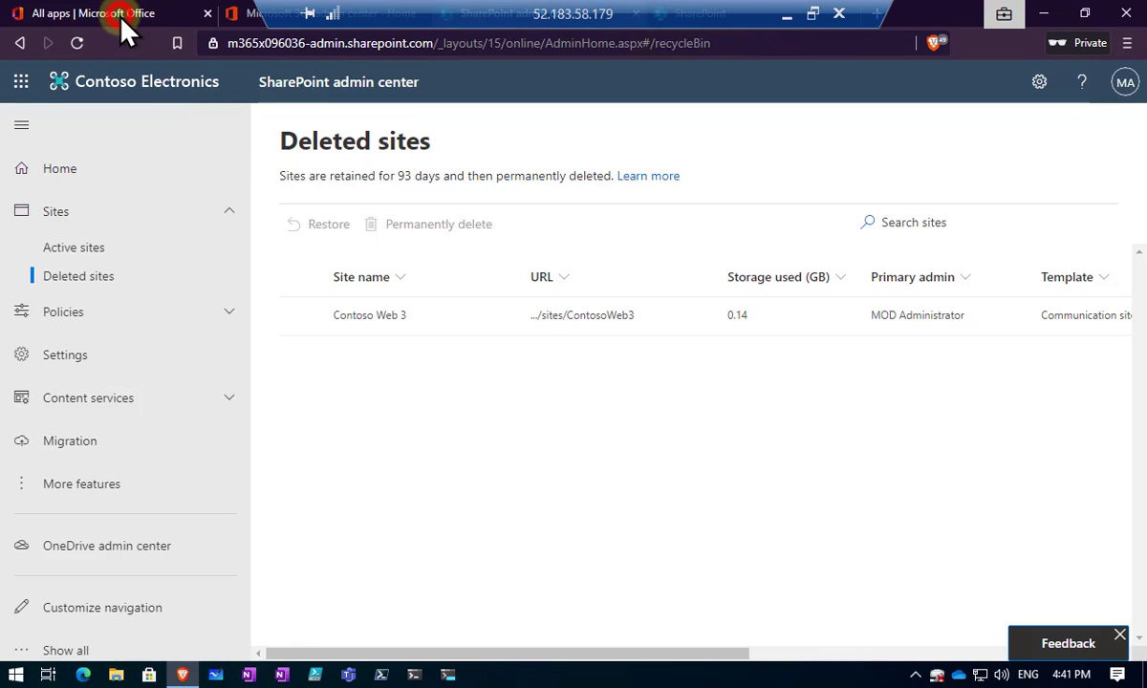
pyautogui.click(96, 12)
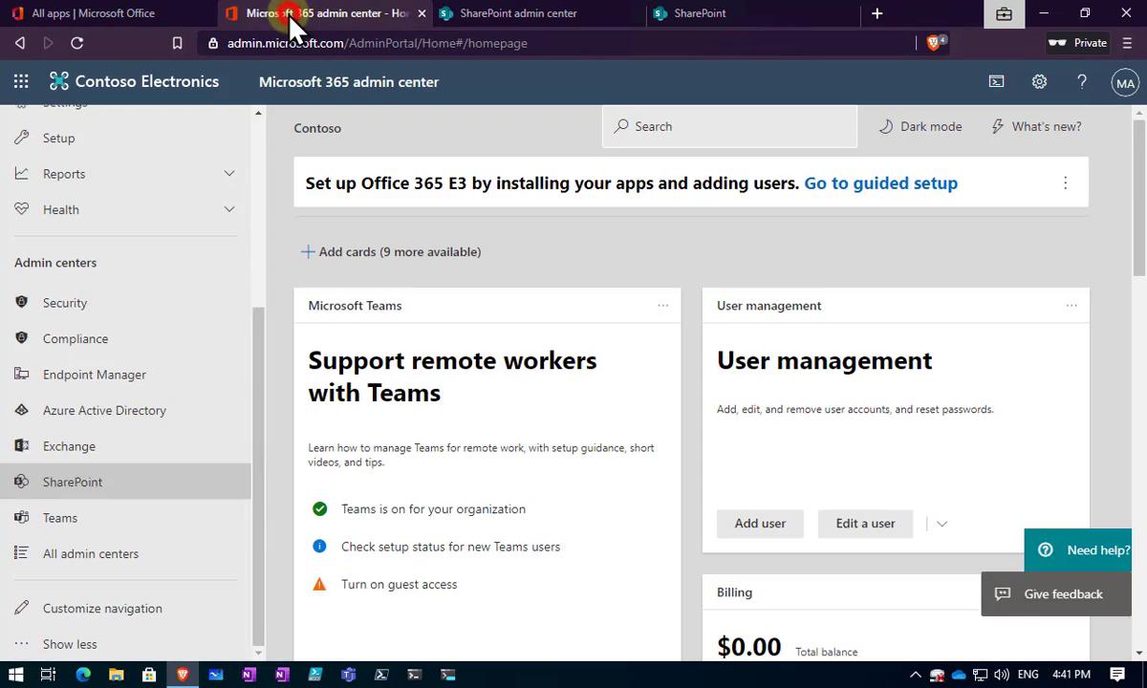
pyautogui.moveTo(103, 501)
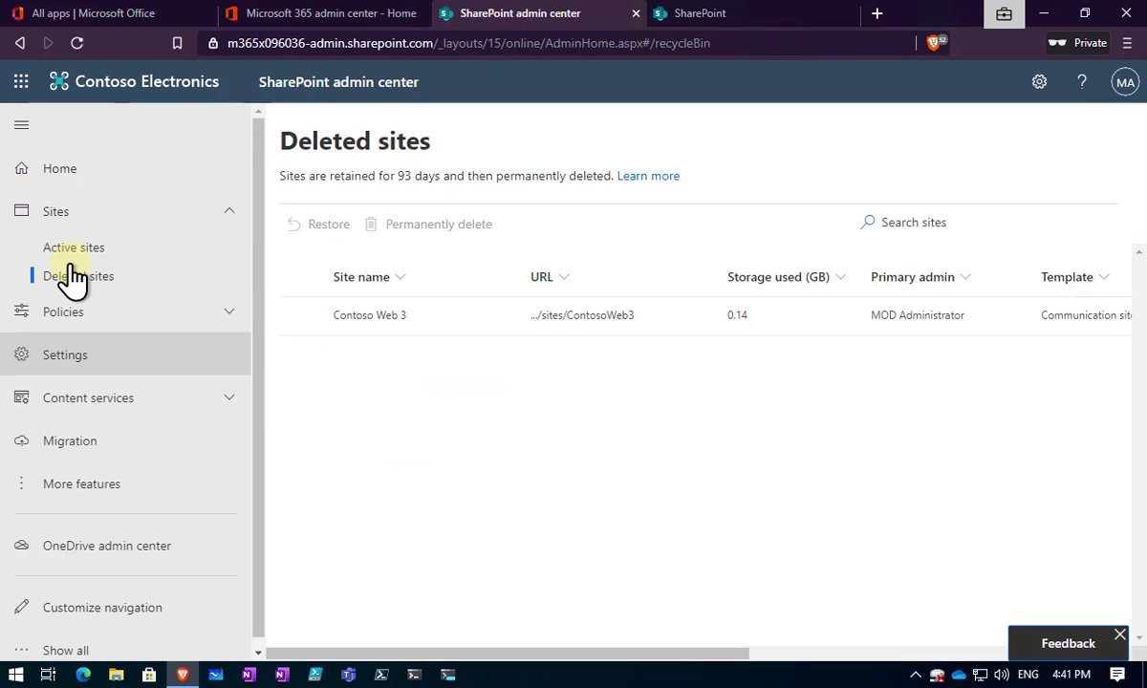
# - View the more-actions menu for the Brand site on Active sites without changing it
pyautogui.click(73, 246)
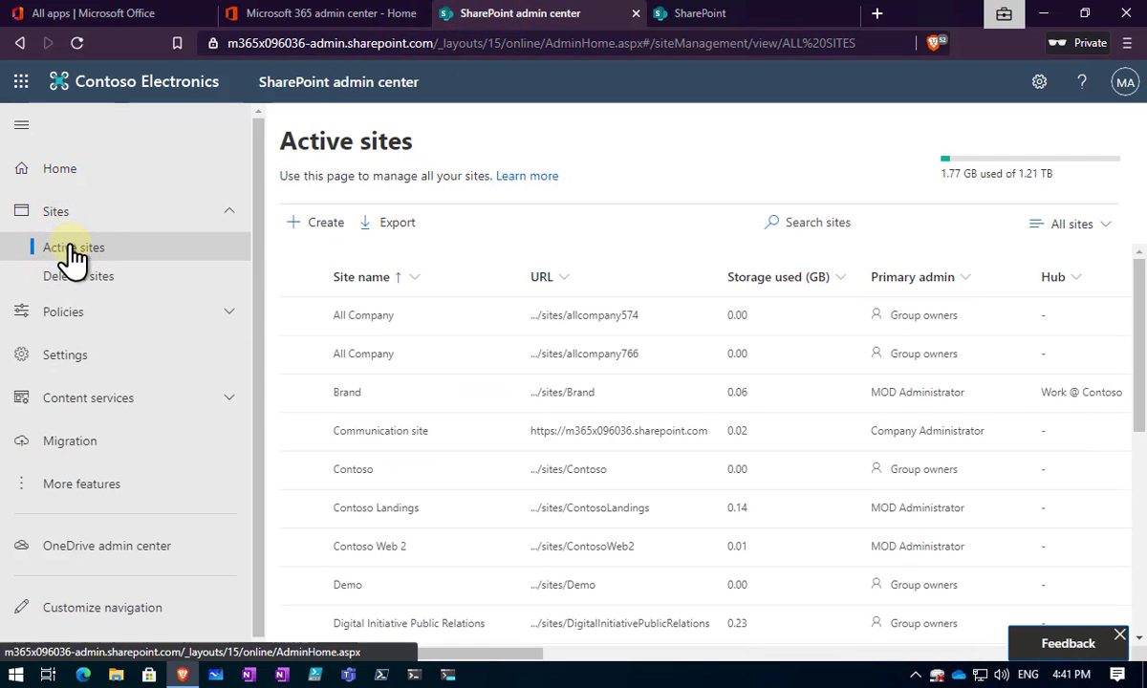
pyautogui.click(298, 392)
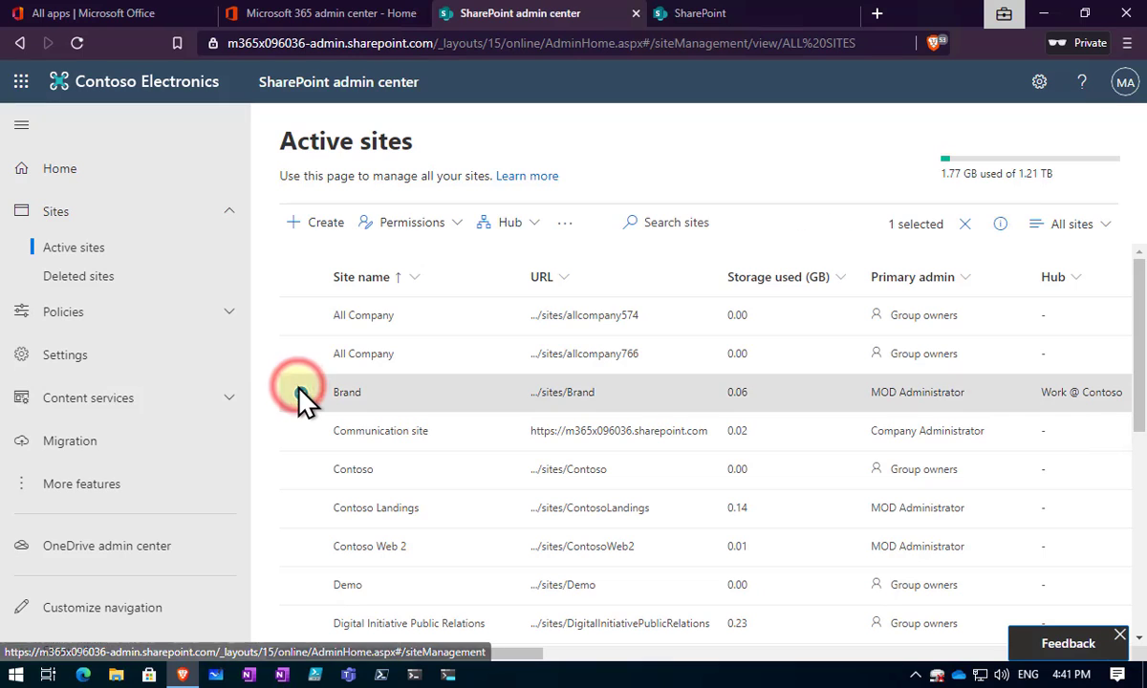
pyautogui.click(566, 221)
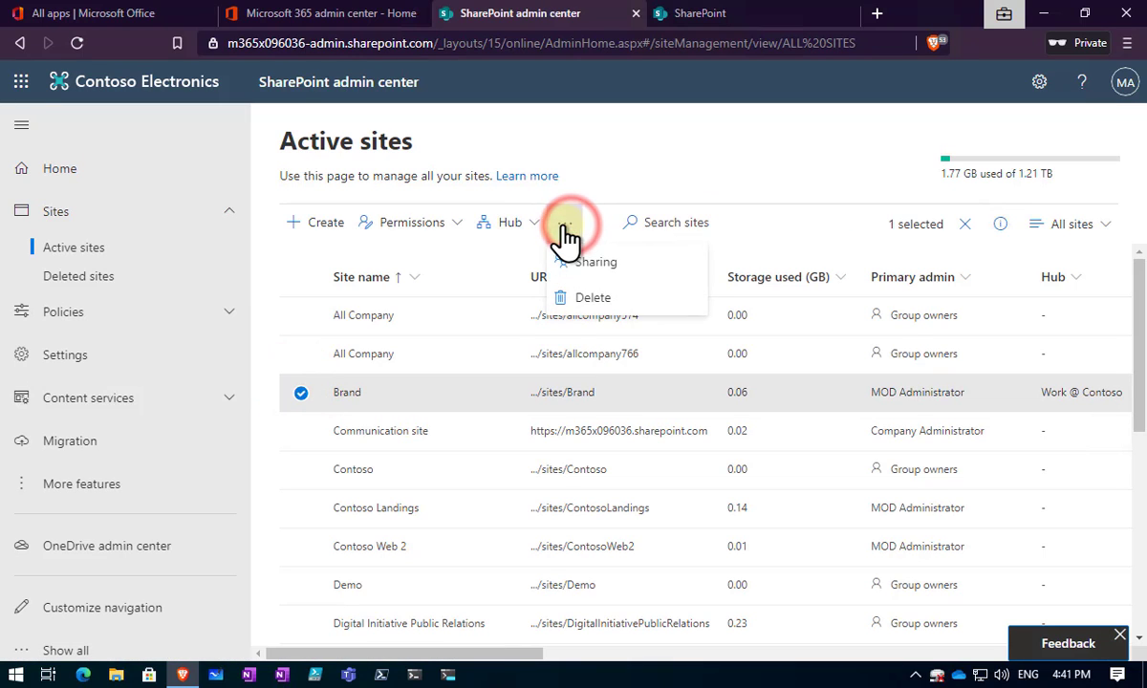
# - Check Contoso Web 3 in Deleted sites, then return to the Active sites list
pyautogui.click(79, 275)
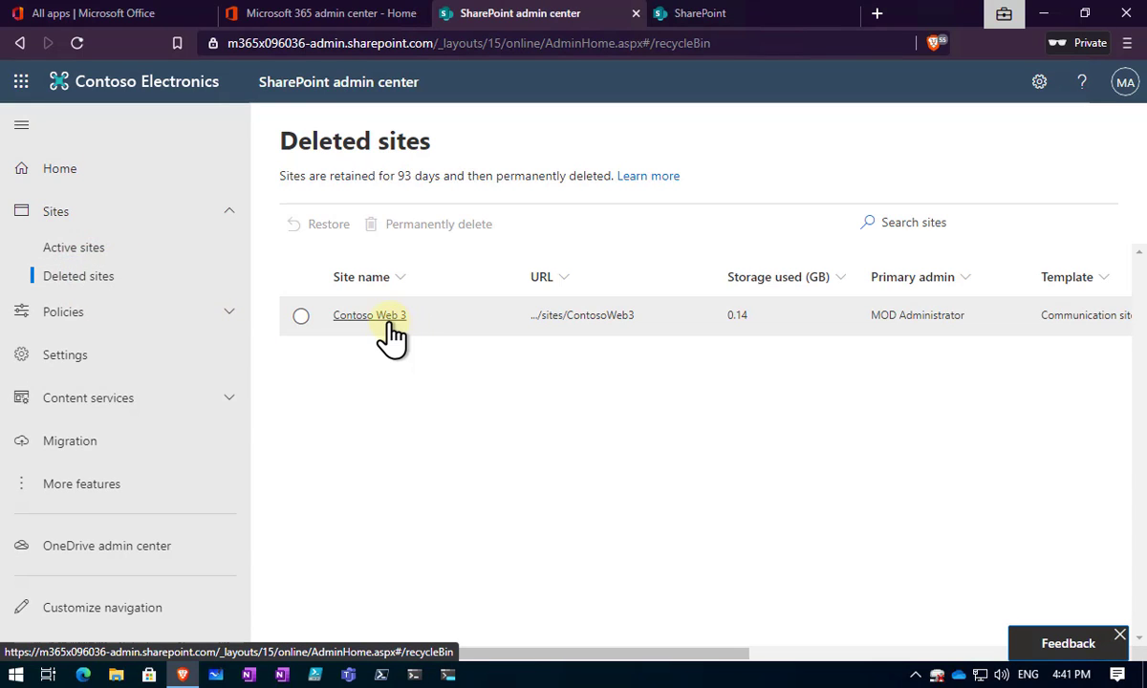
pyautogui.click(301, 315)
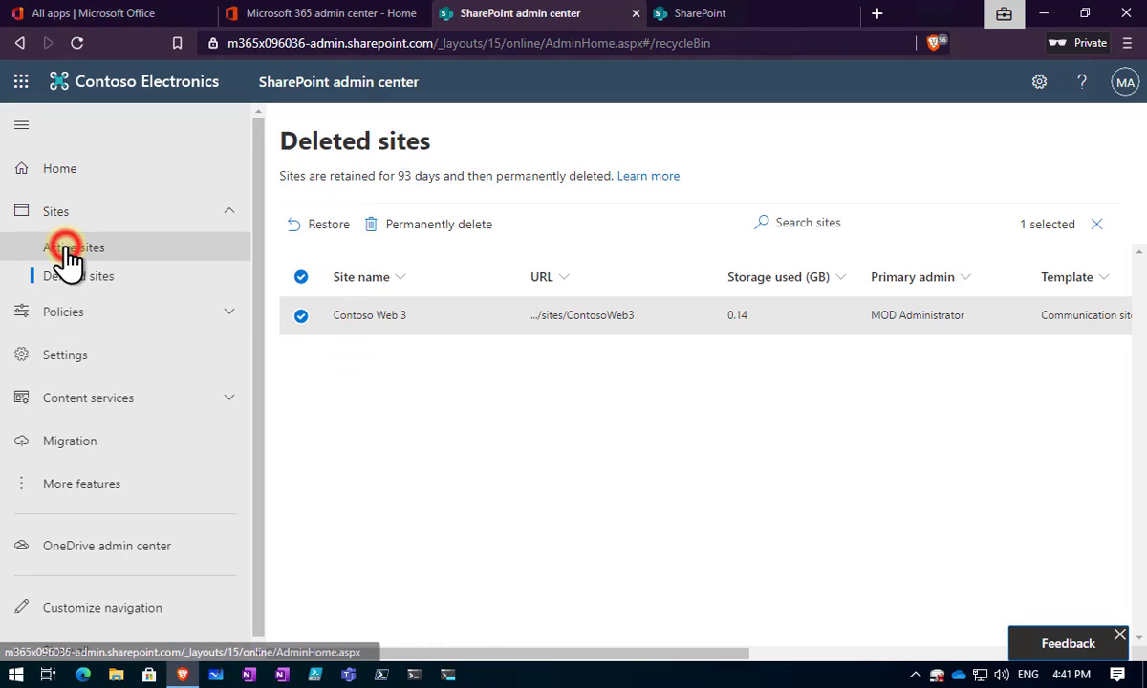
pyautogui.click(73, 246)
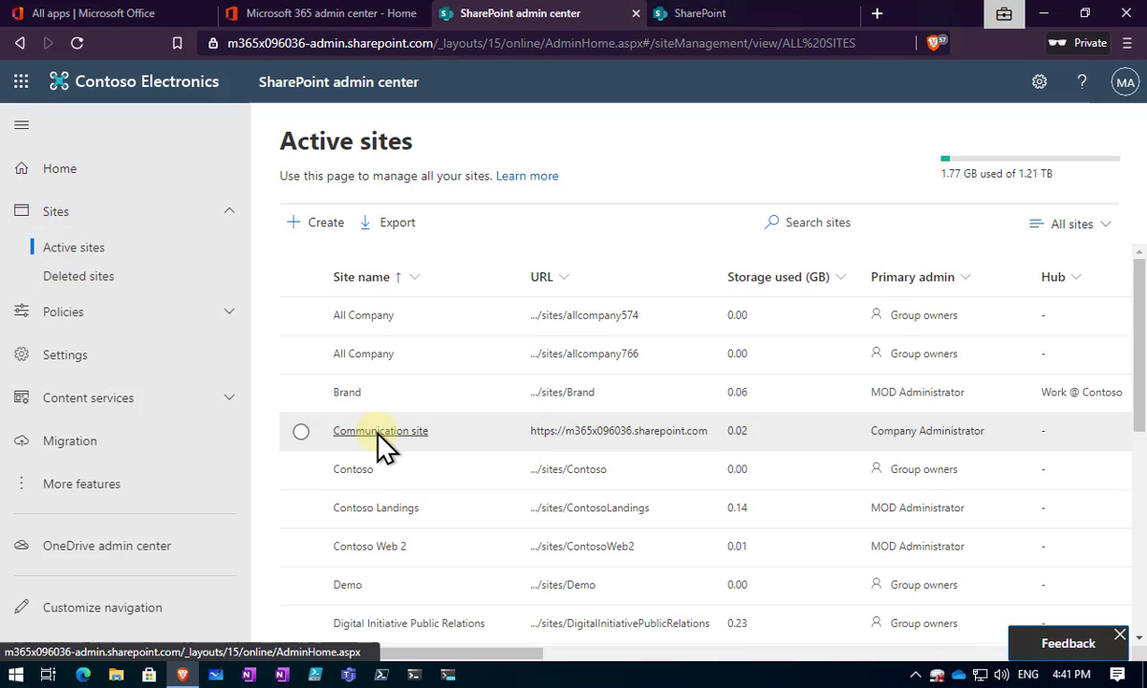
pyautogui.moveTo(841, 546)
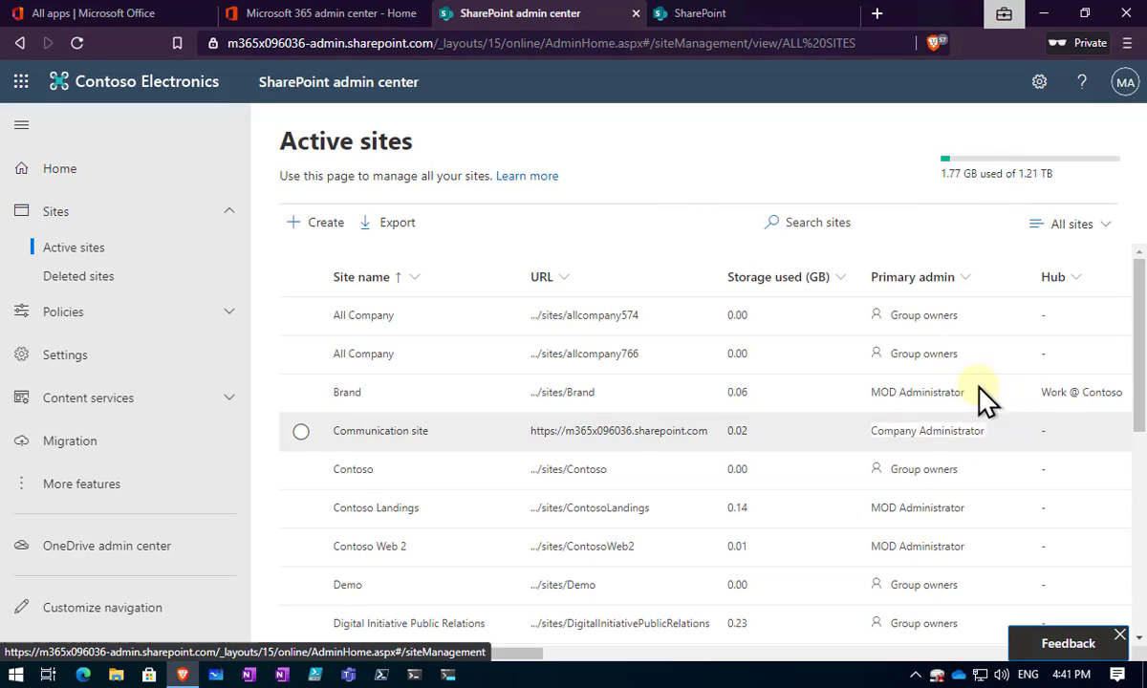
pyautogui.moveTo(955, 372)
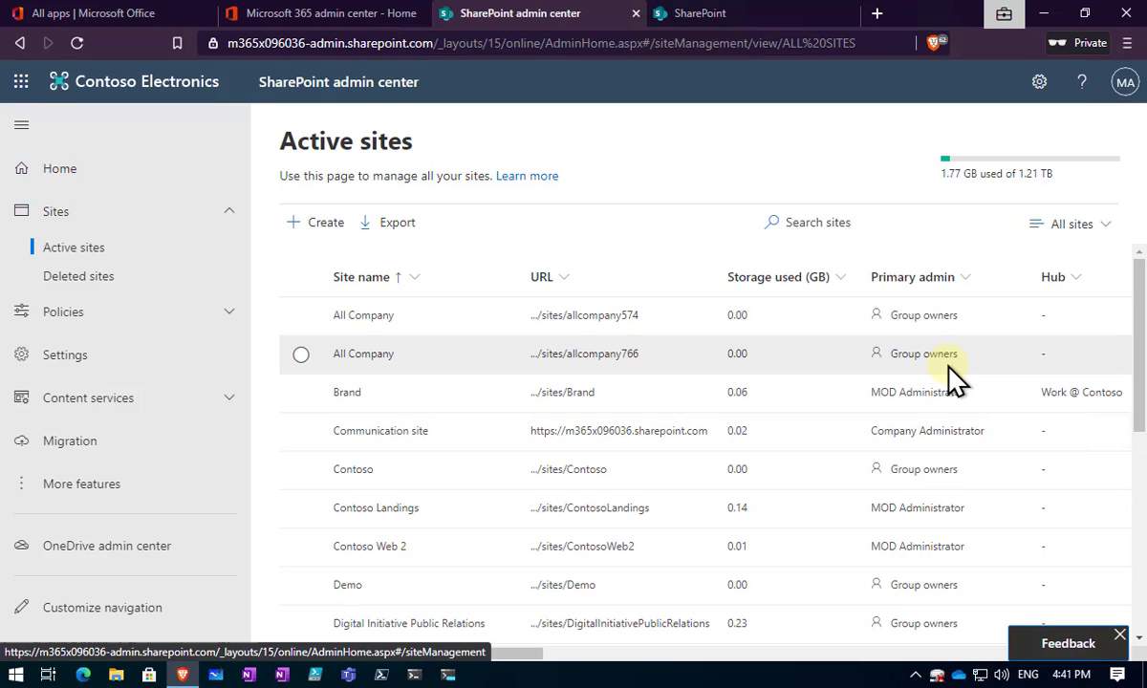
pyautogui.moveTo(917, 443)
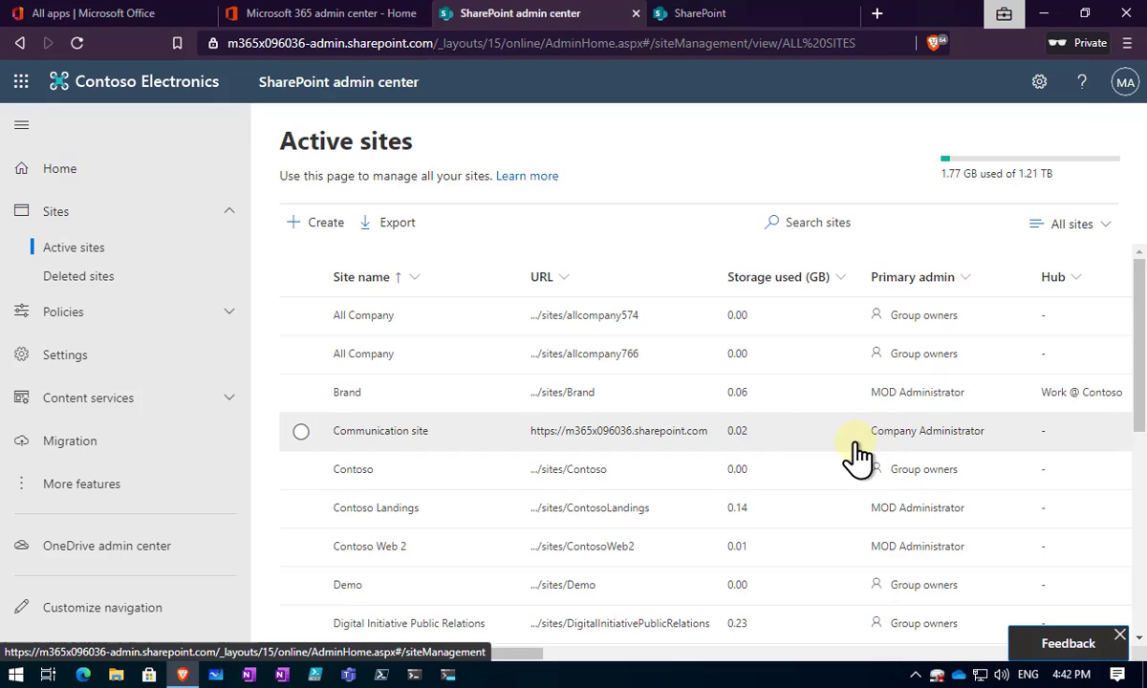
pyautogui.moveTo(858, 461)
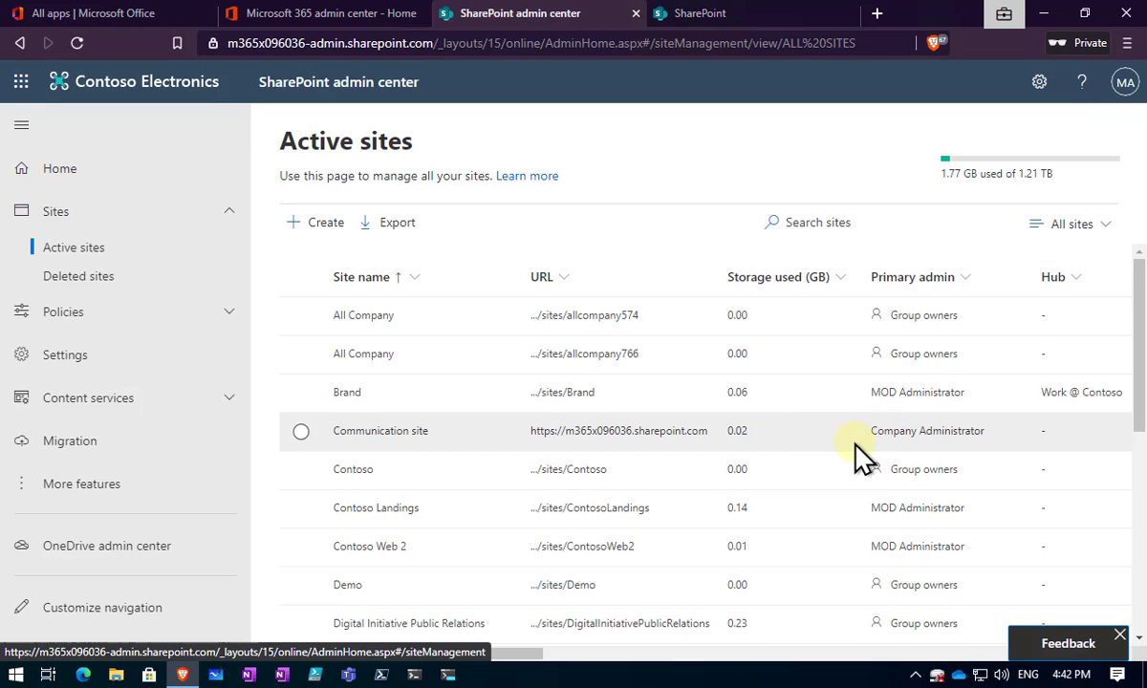
pyautogui.moveTo(793, 372)
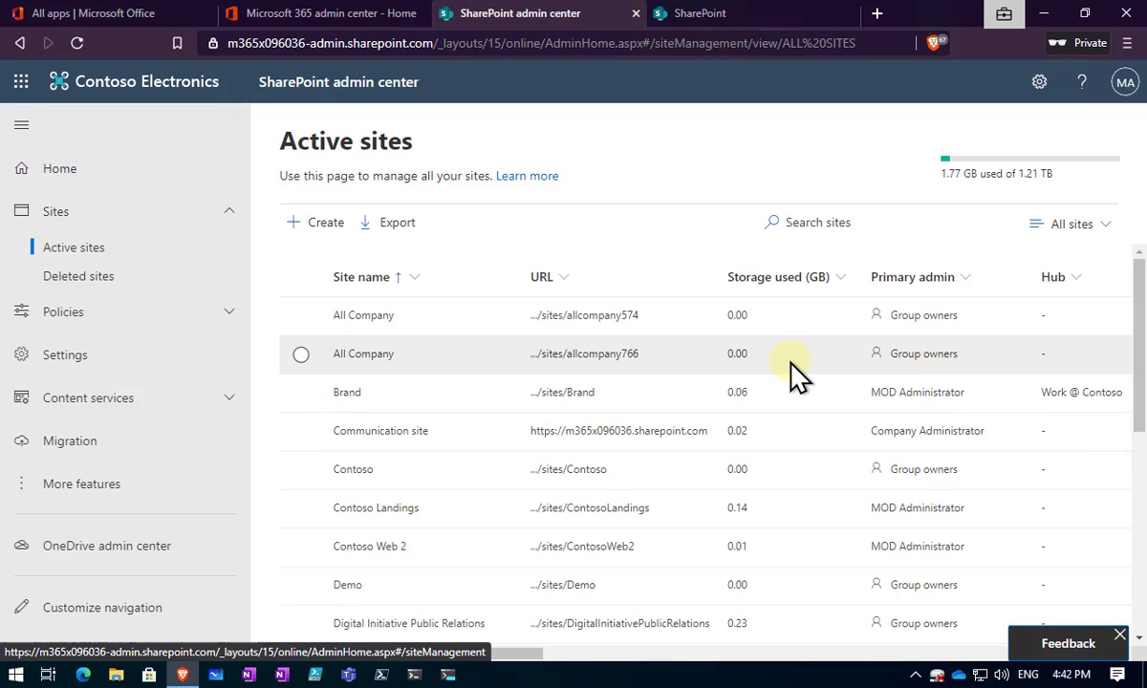